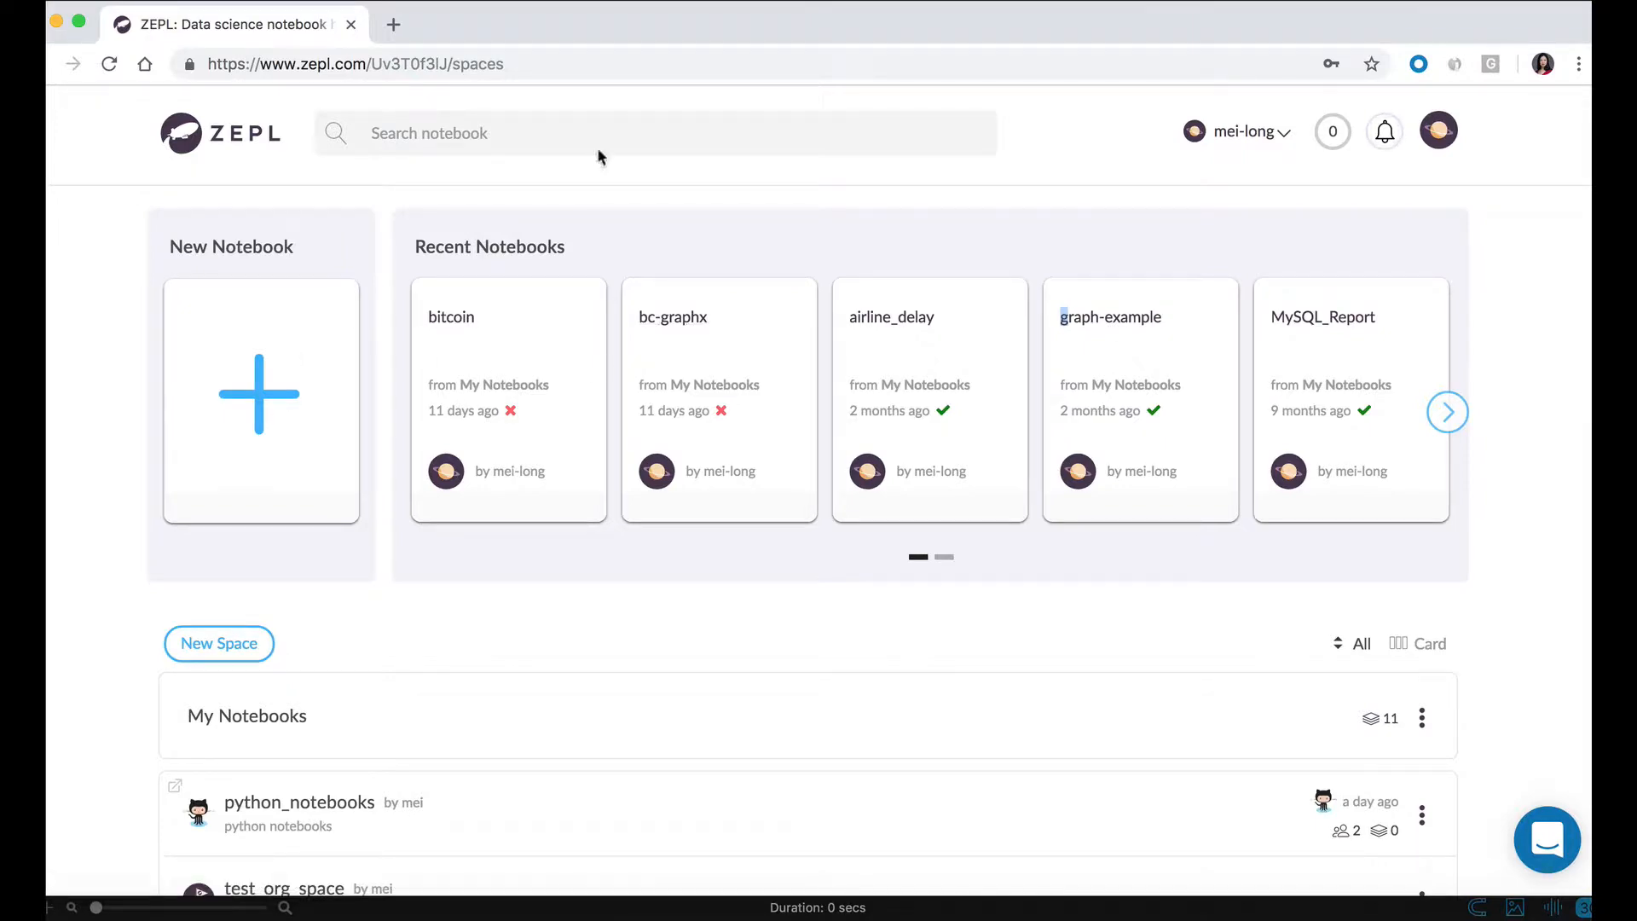
mouse_move(958, 275)
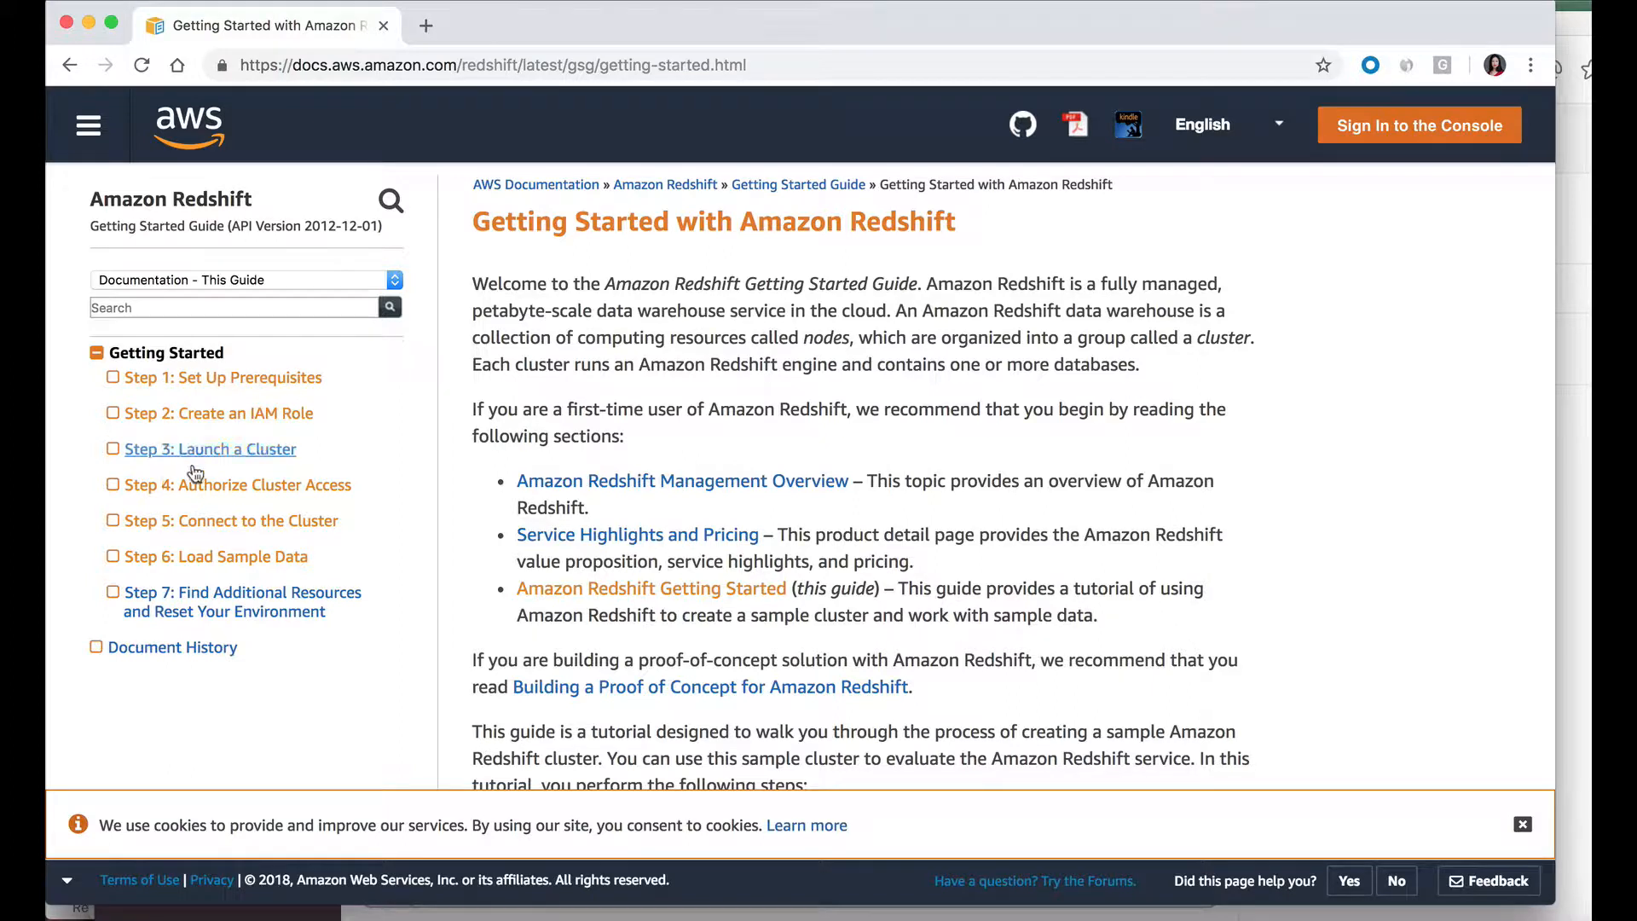
mouse_move(374, 213)
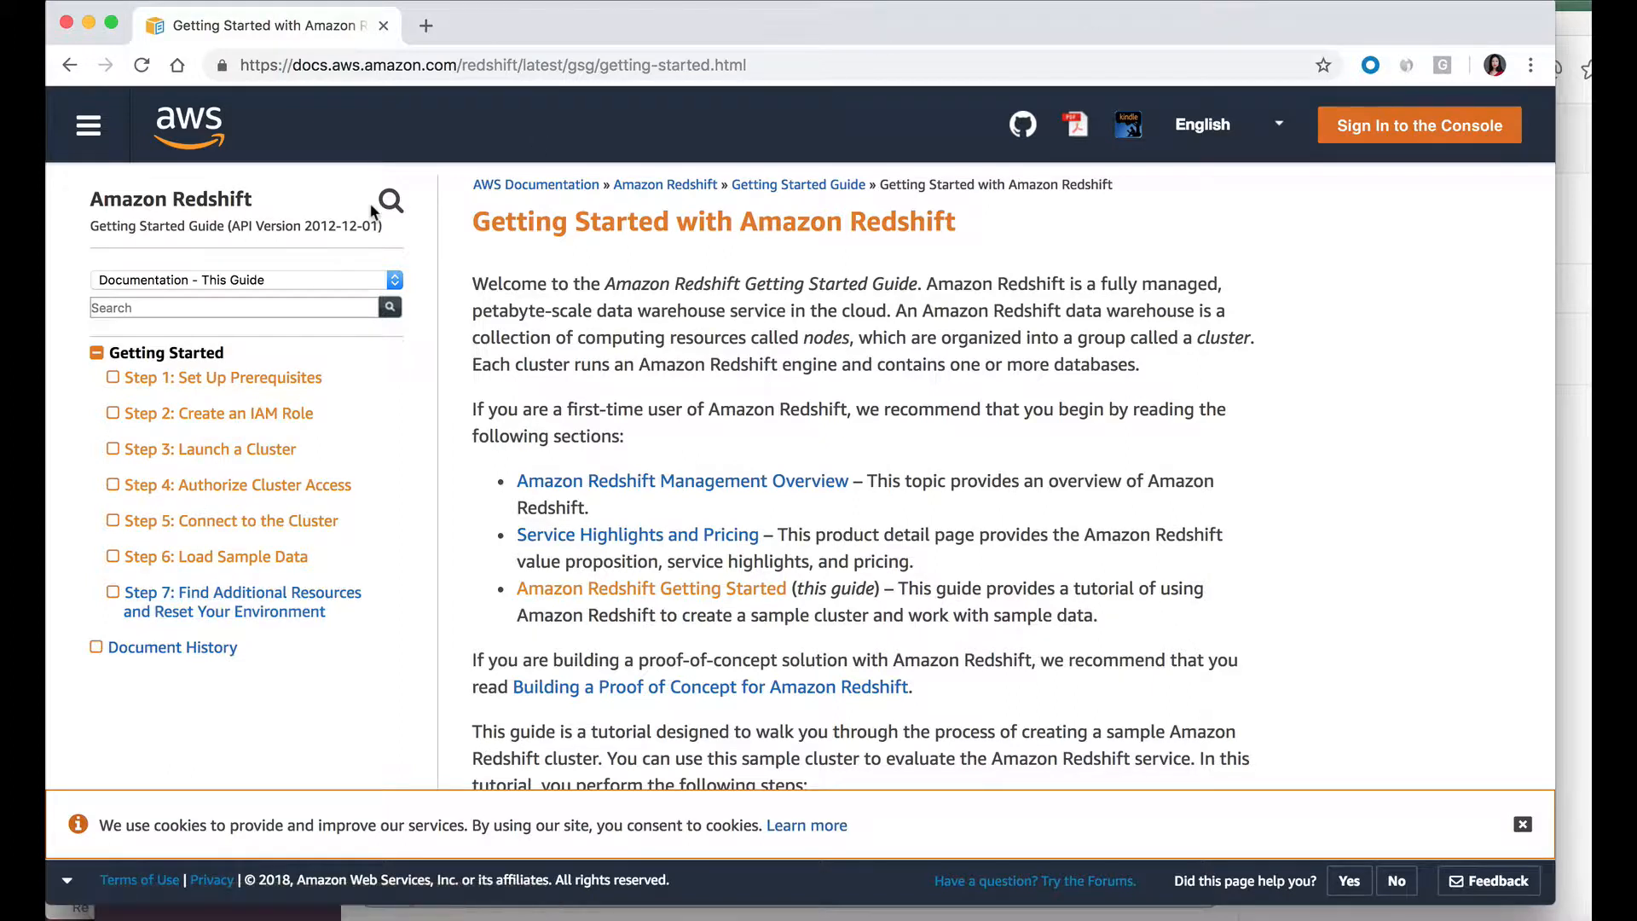
mouse_move(371, 214)
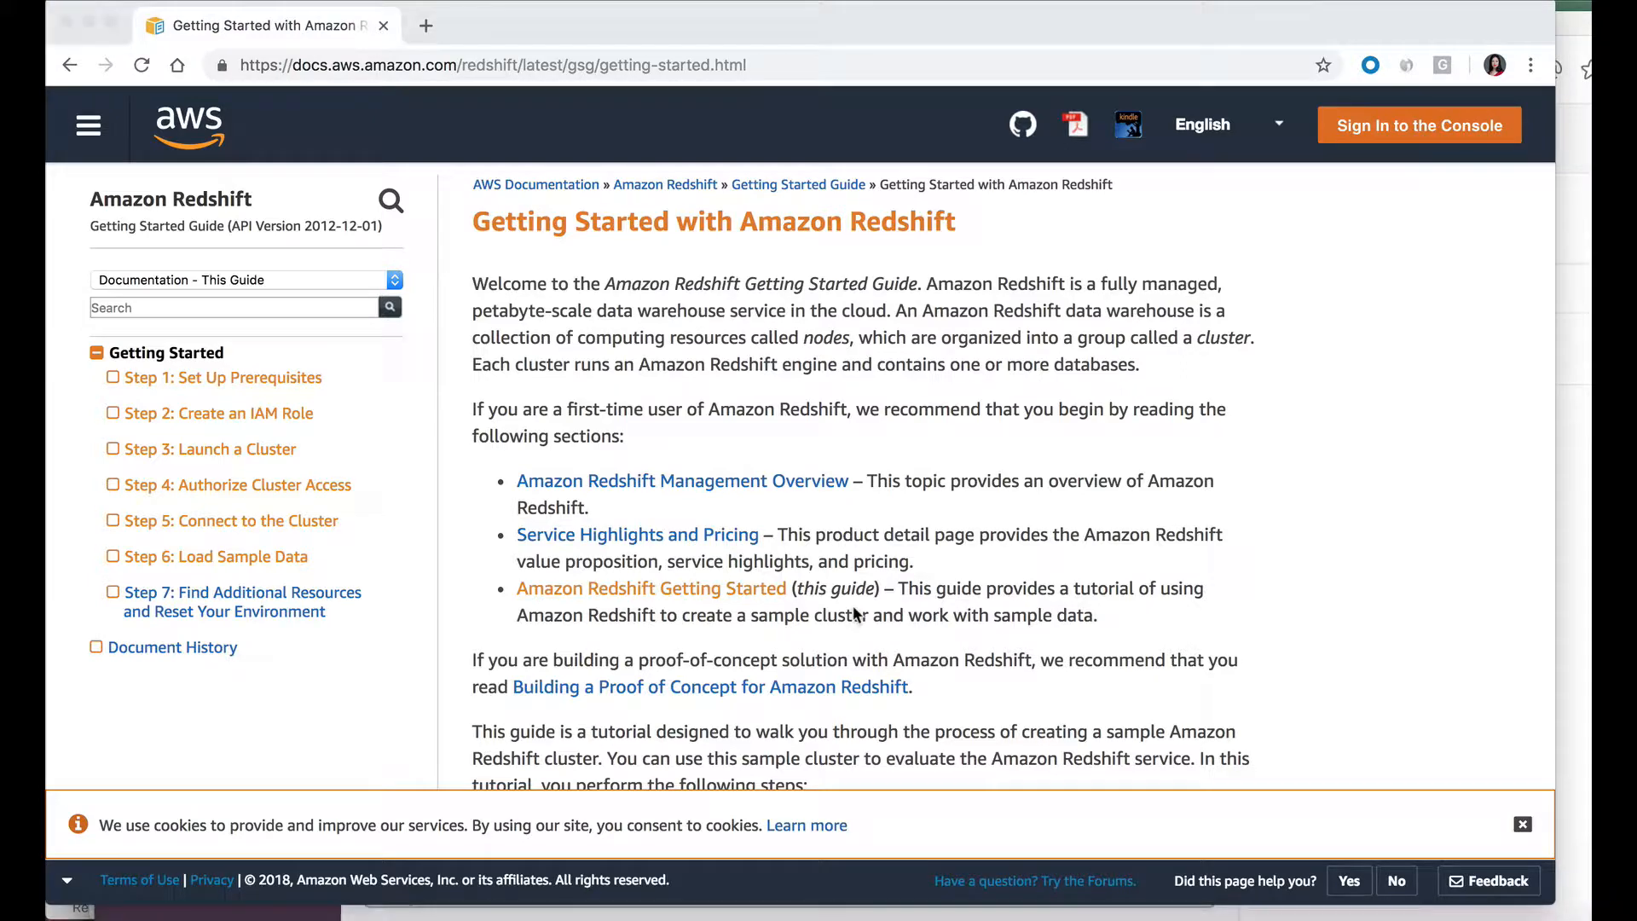
mouse_move(245, 450)
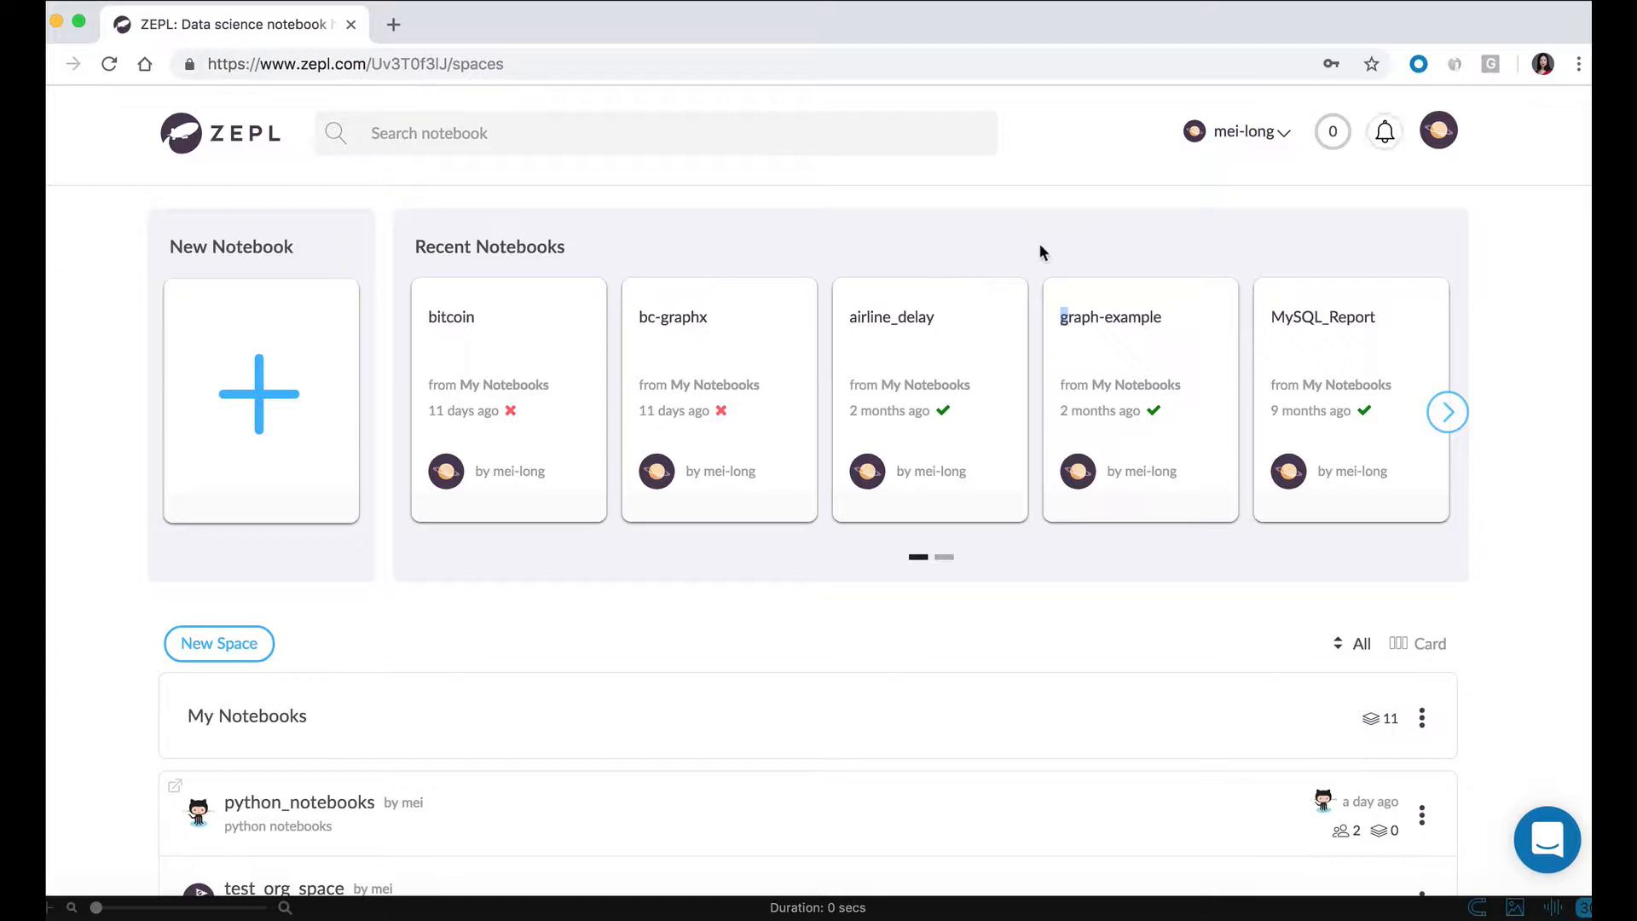
- Reach the Interpreters page via the account menu's Resources settings
left_click(1439, 131)
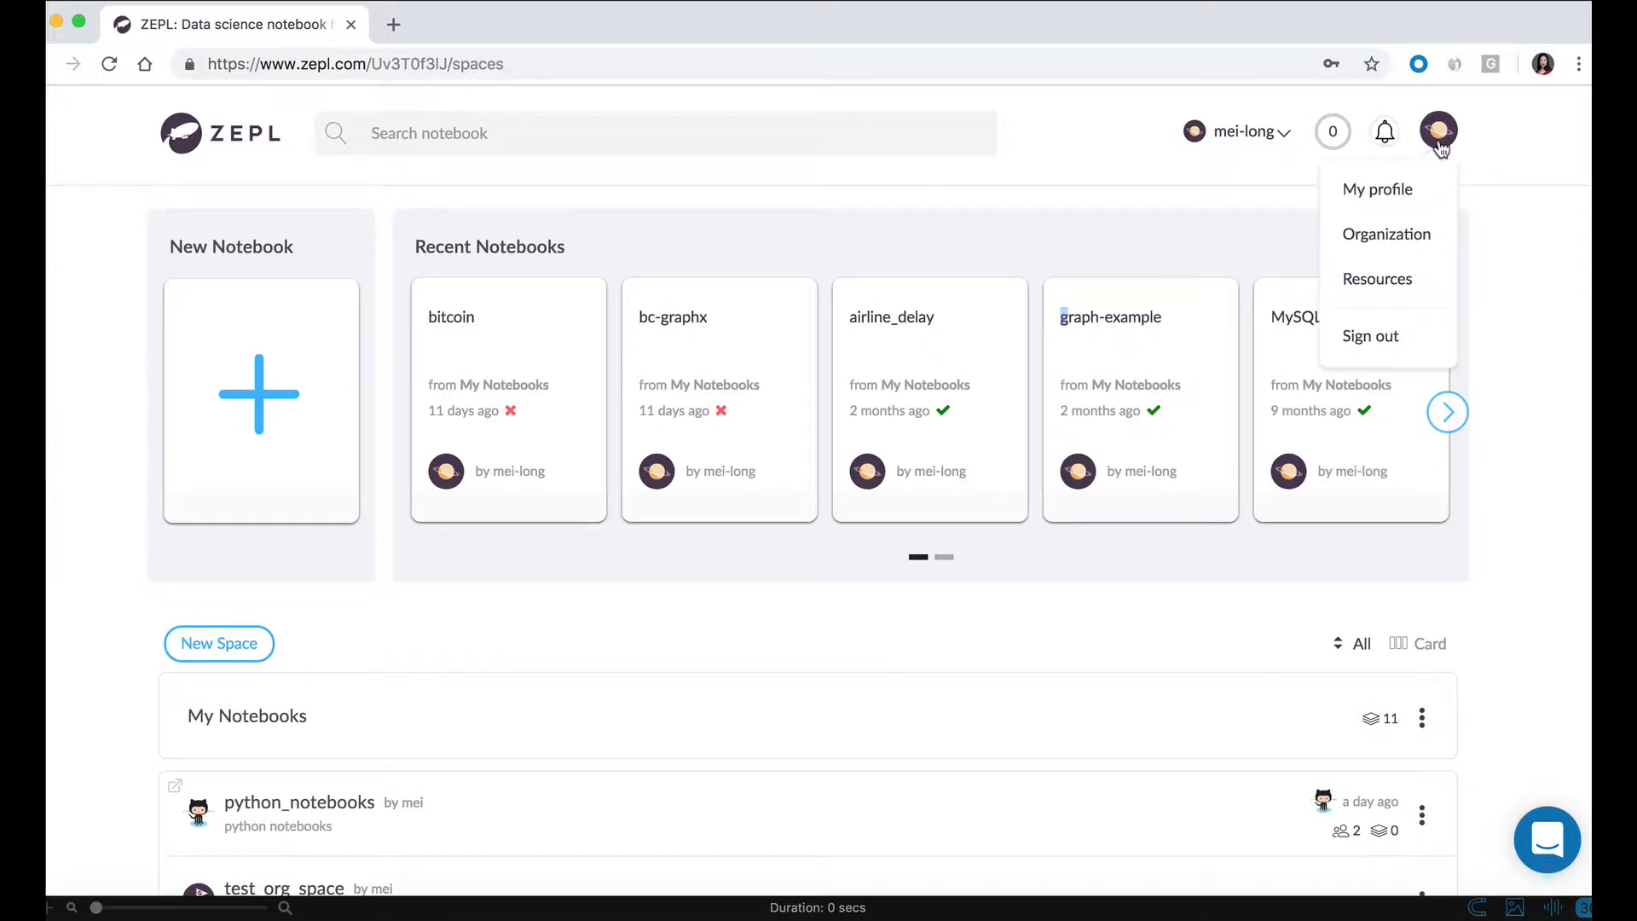
left_click(1377, 279)
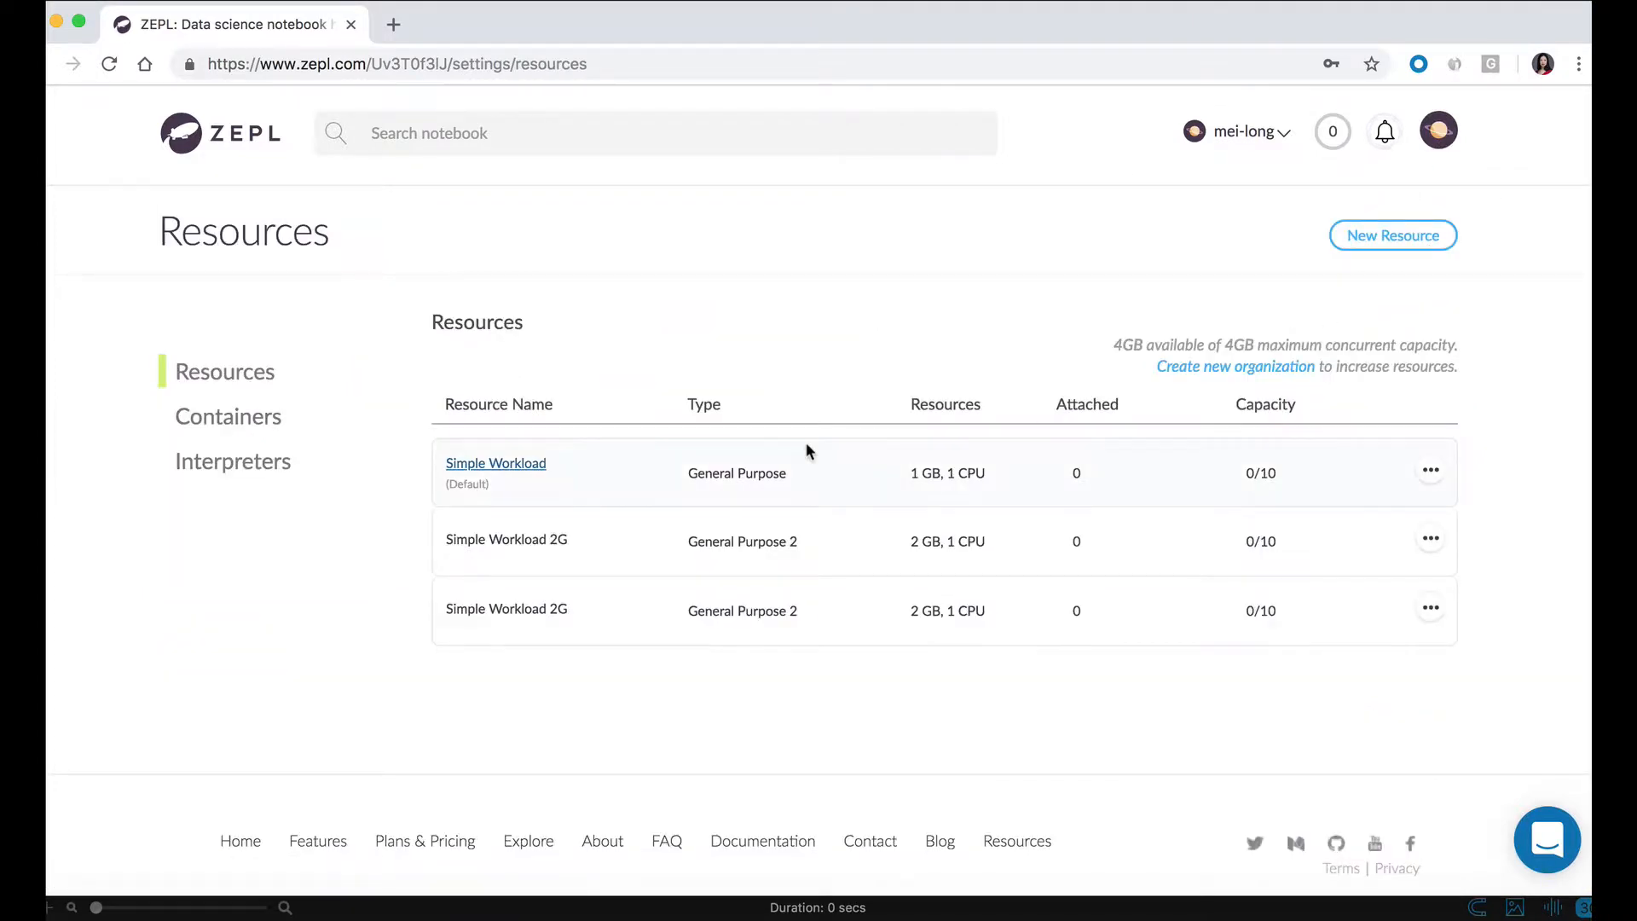
mouse_move(233, 462)
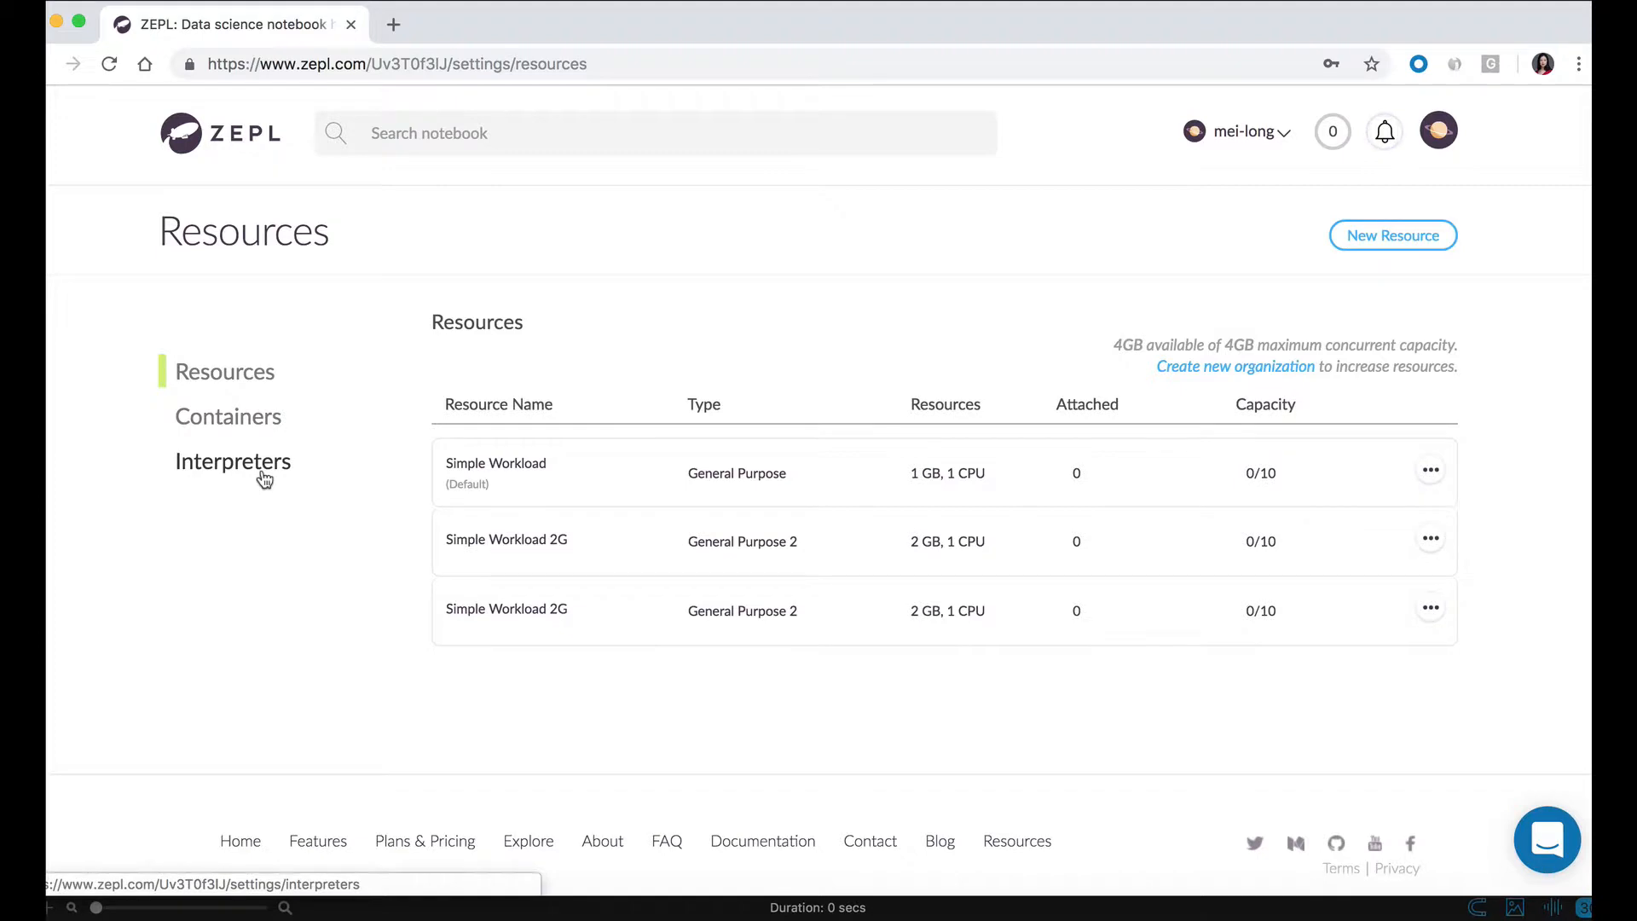
left_click(233, 462)
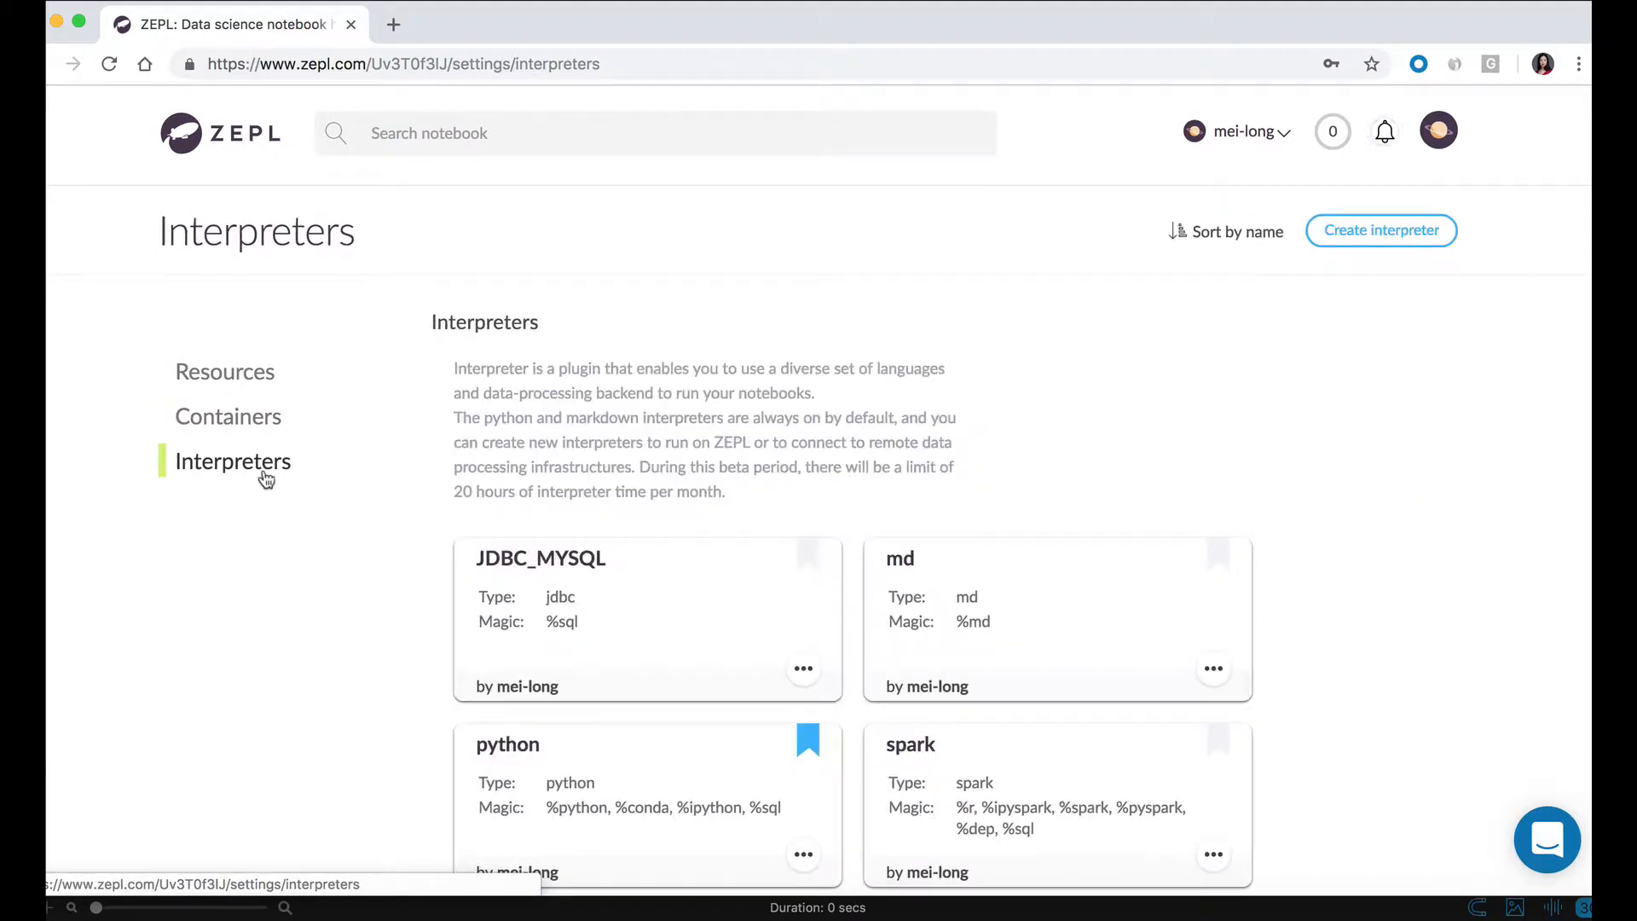
mouse_move(1368, 245)
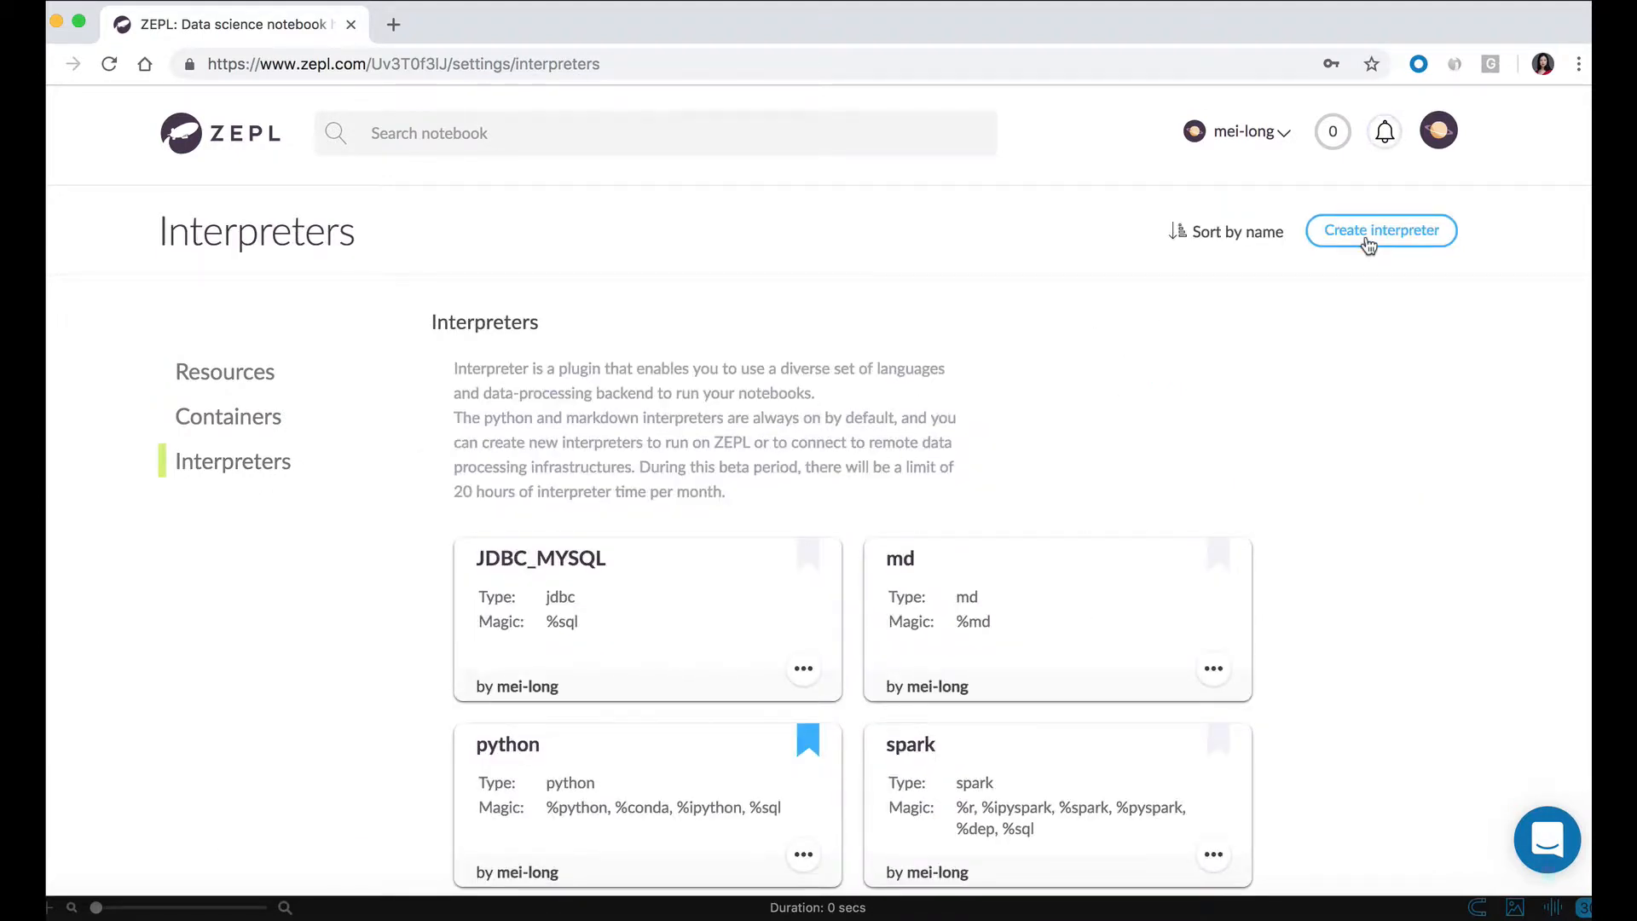
- Begin a new interpreter of type jdbc and give it the alias redshift
left_click(1381, 229)
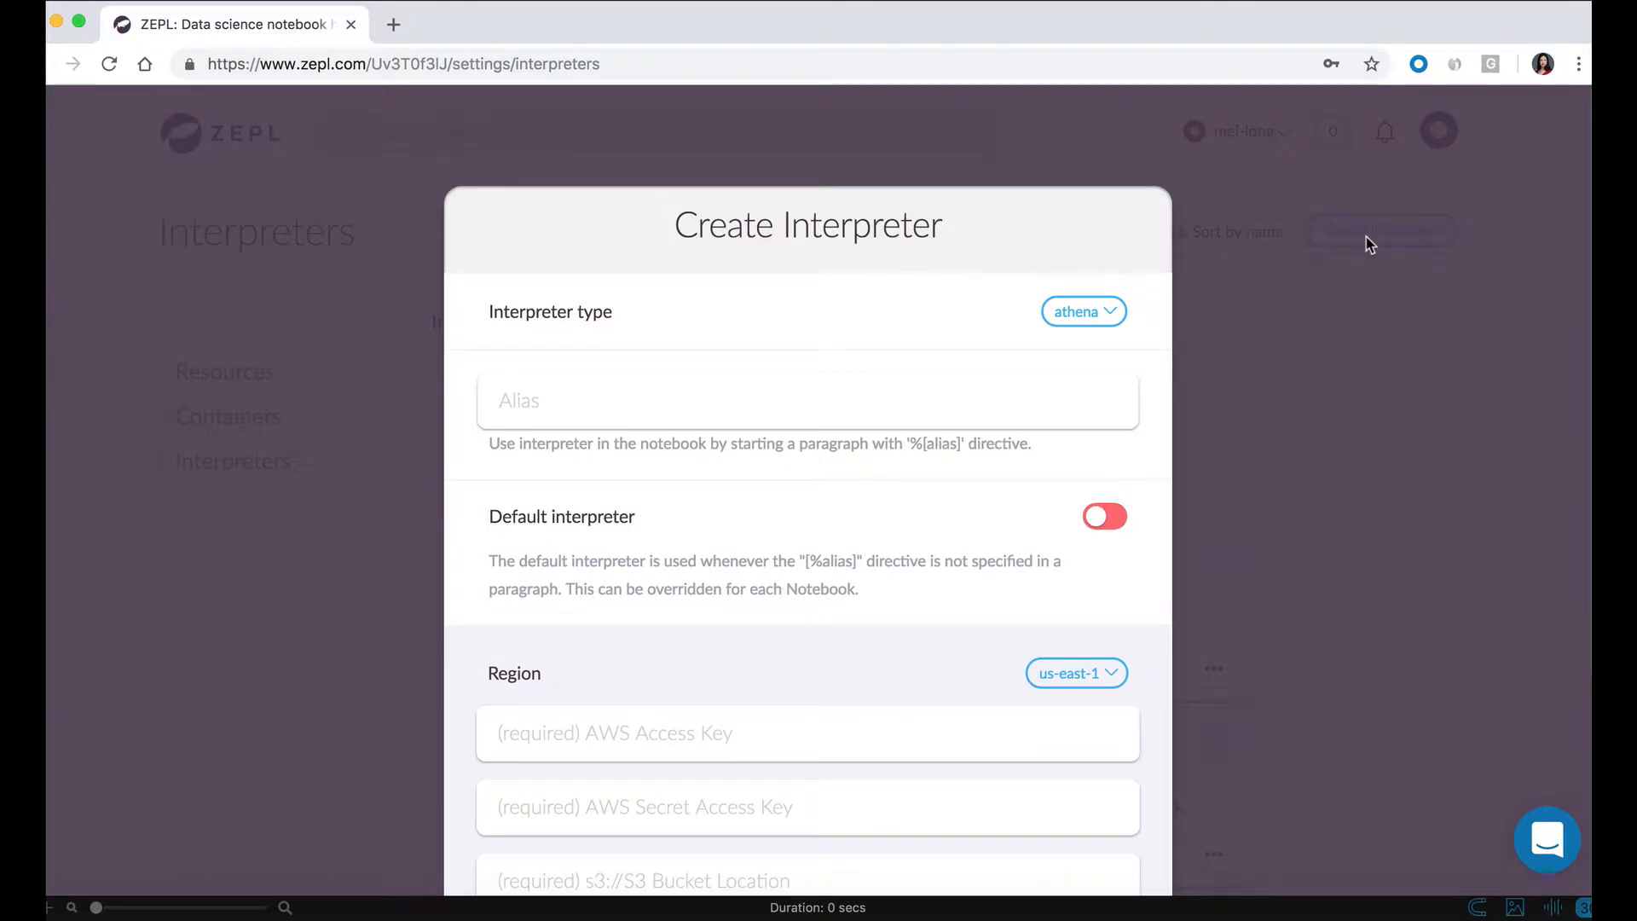
left_click(1083, 311)
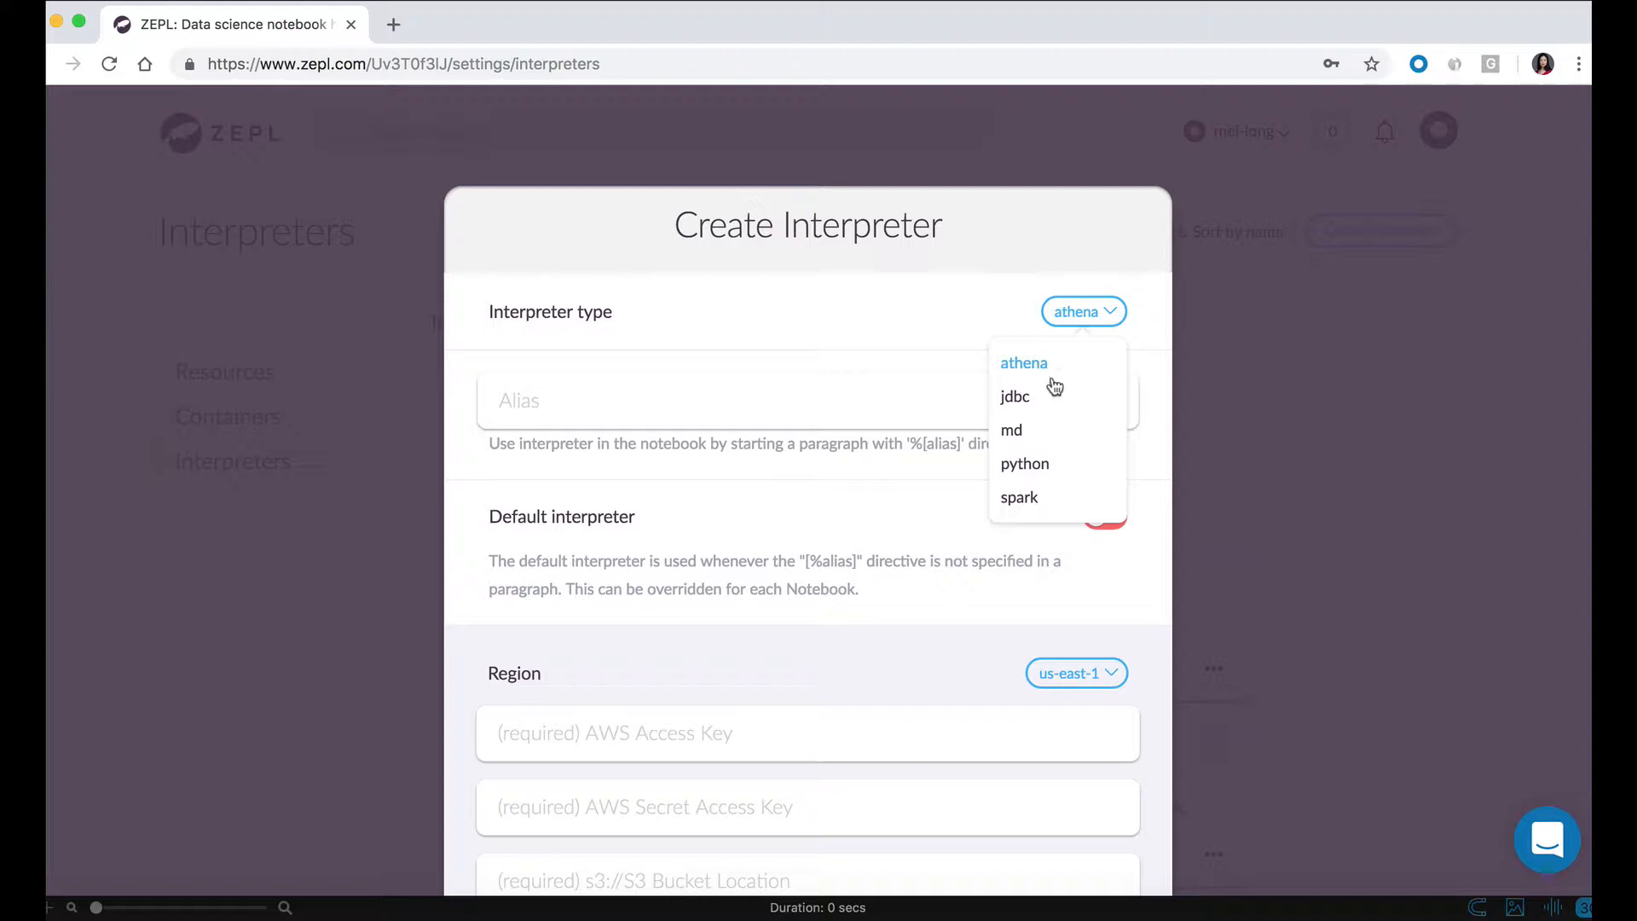
left_click(1014, 396)
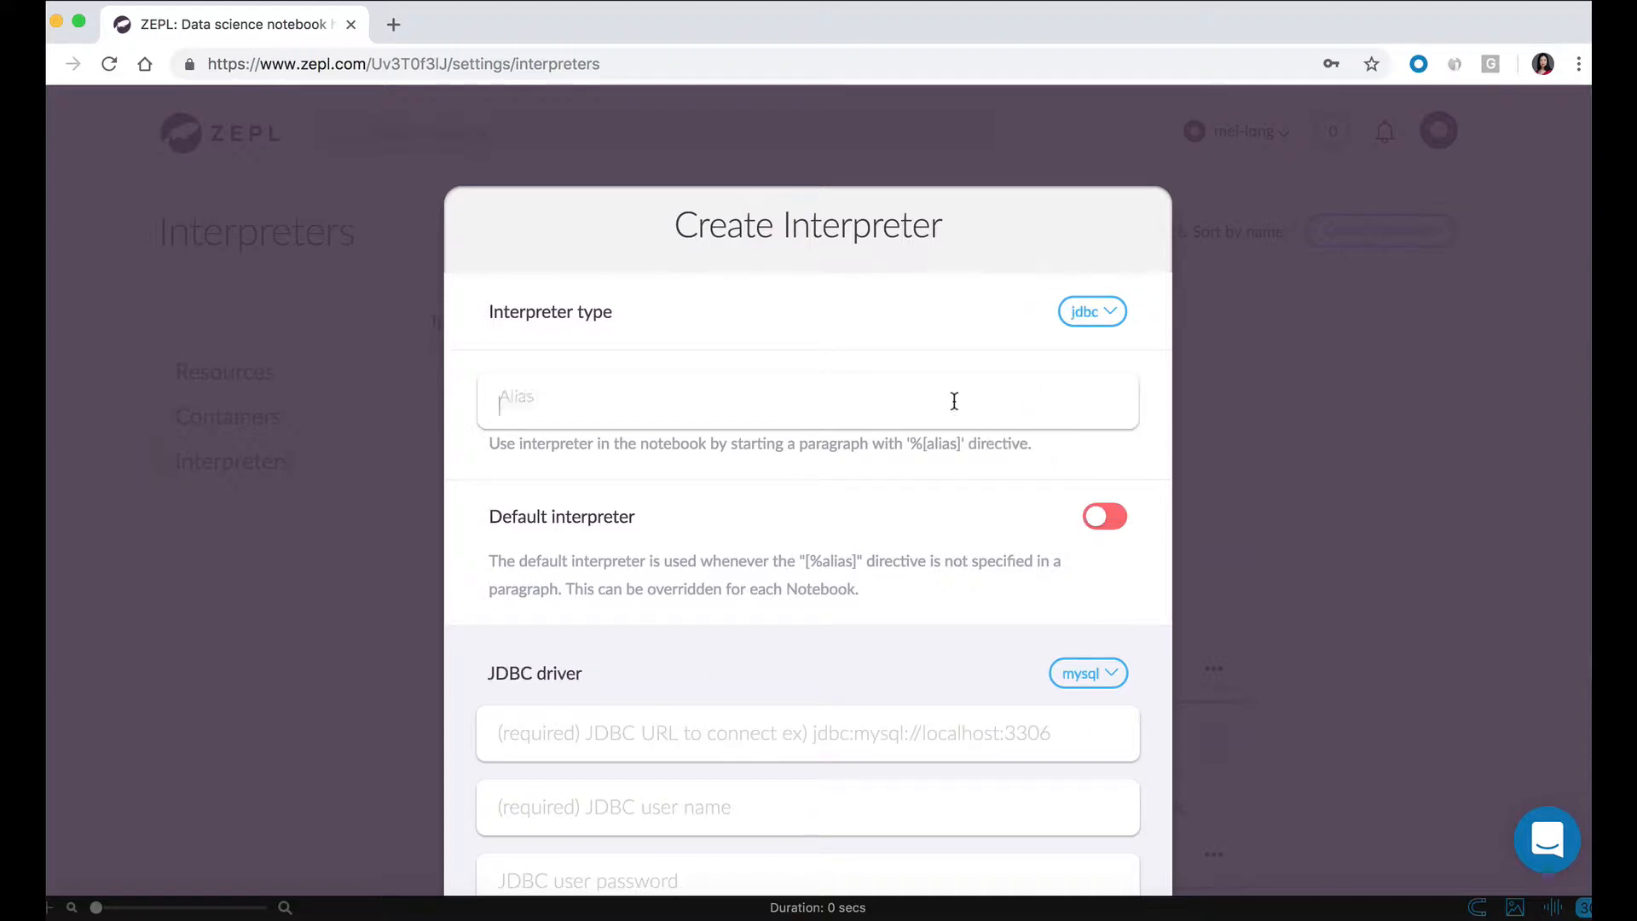
type("redshift")
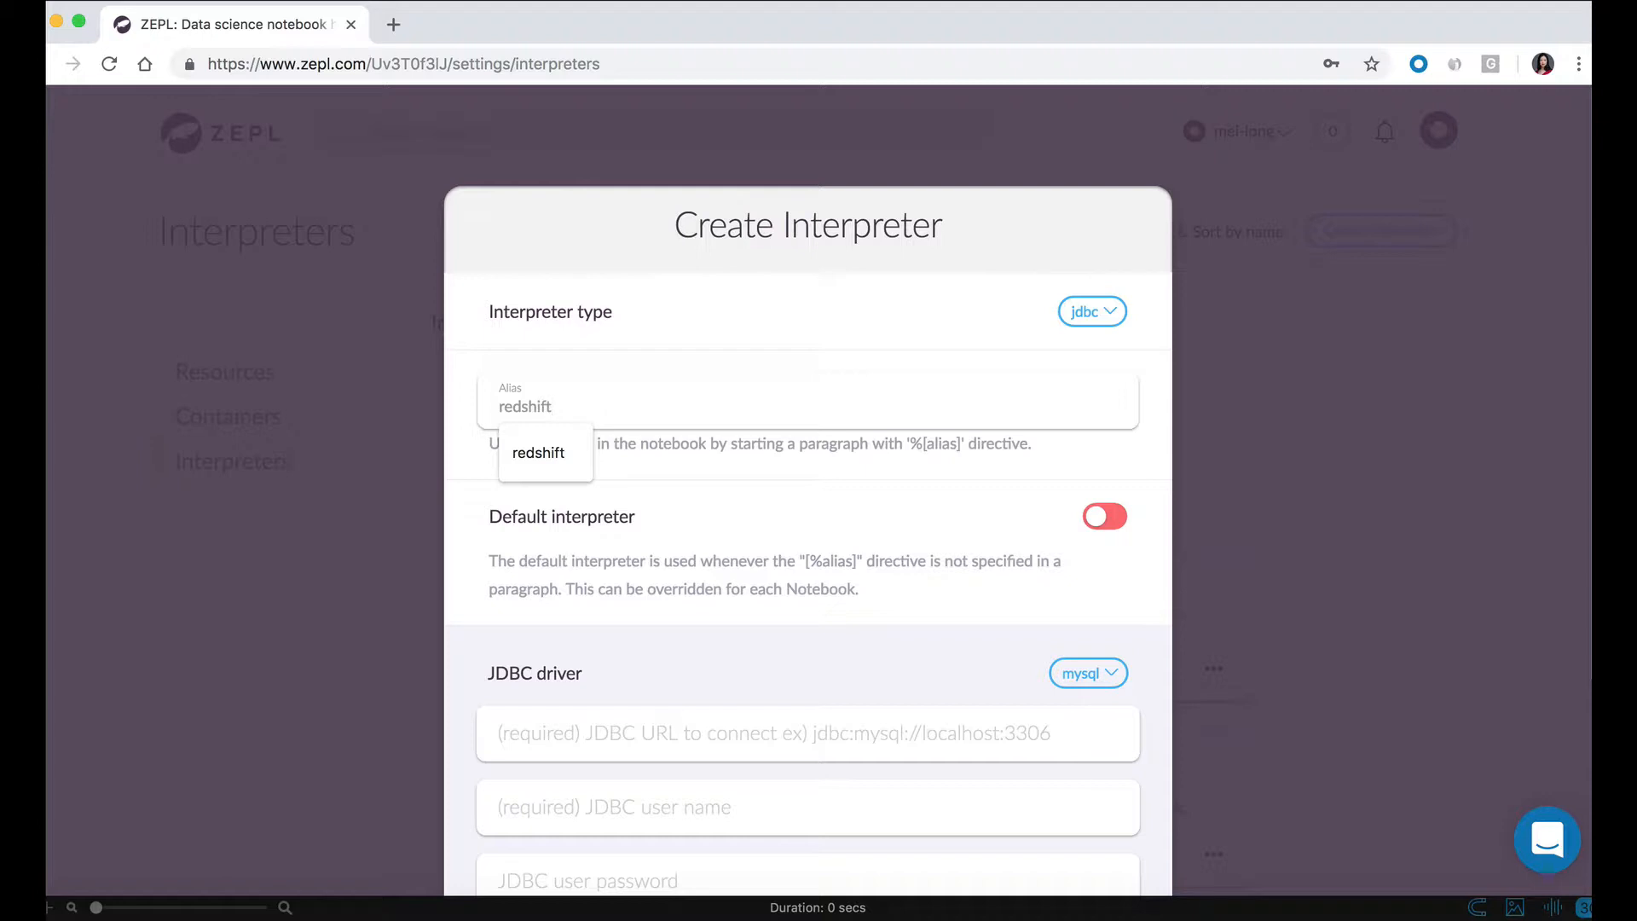
left_click(806, 732)
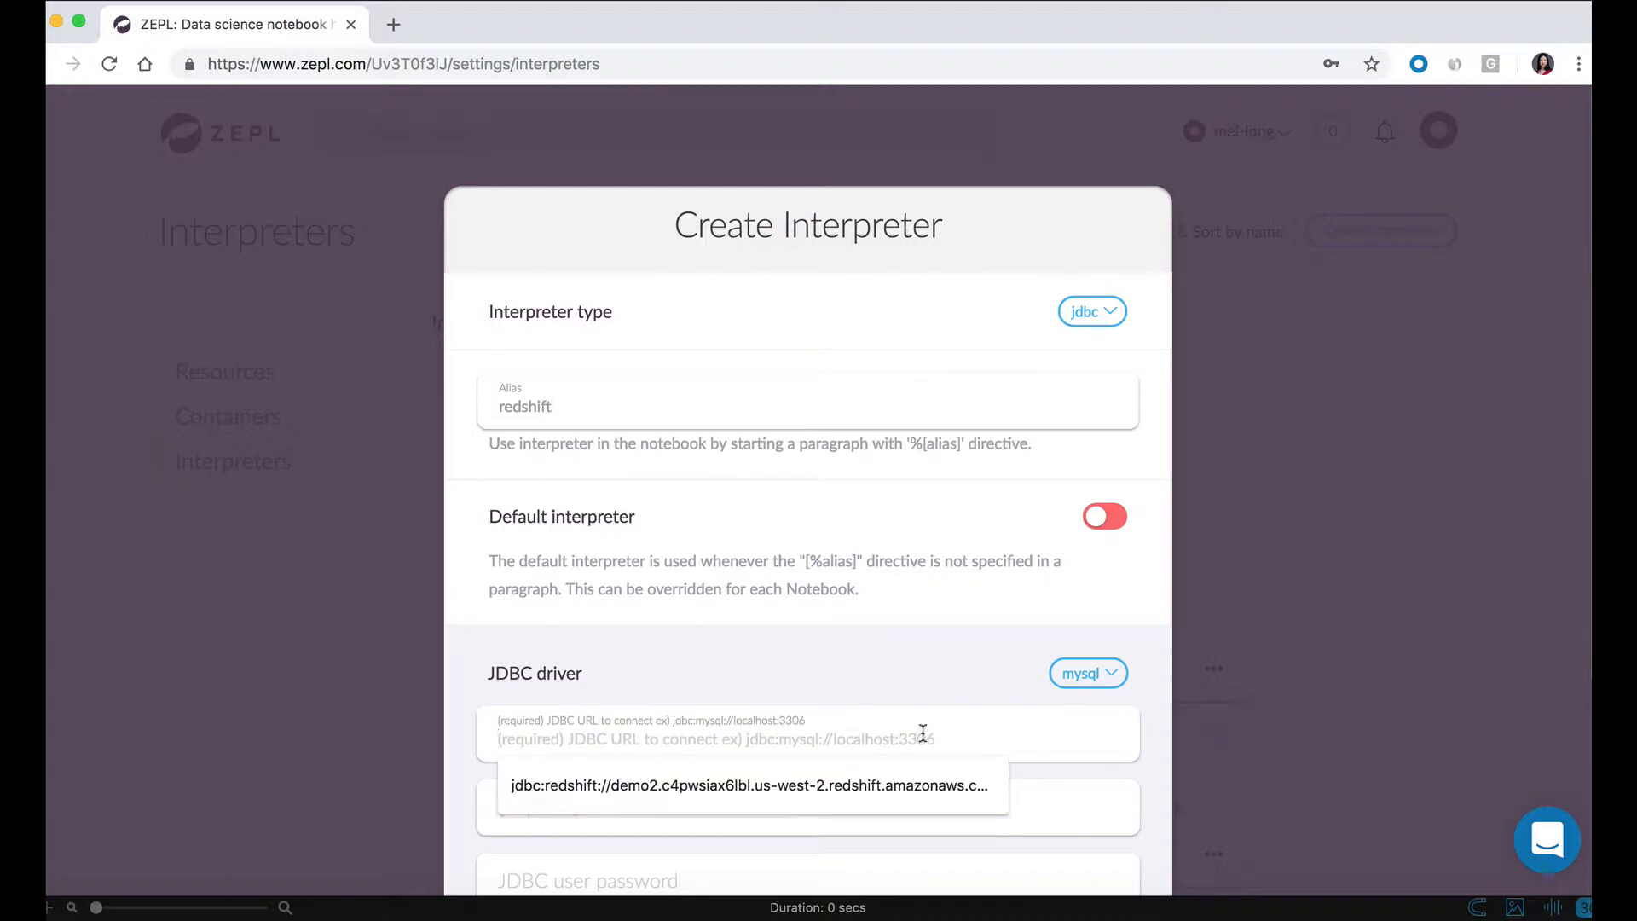
- Enter the Redshift JDBC URL, user name and password, apply, and locate the new redshift card
left_click(749, 785)
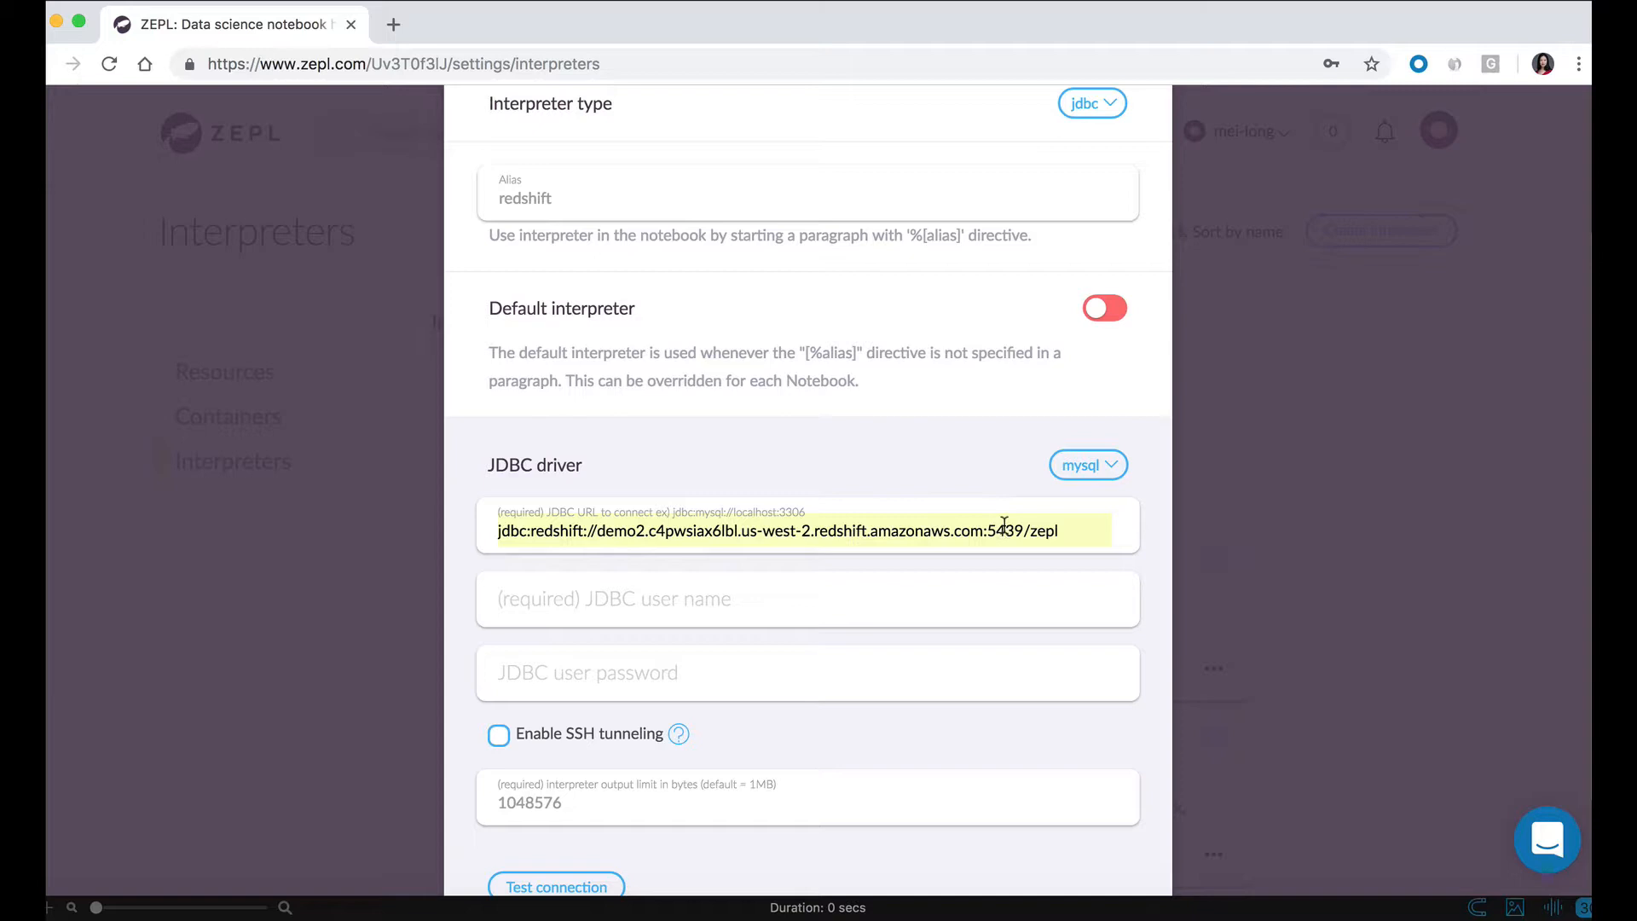
mouse_move(1037, 531)
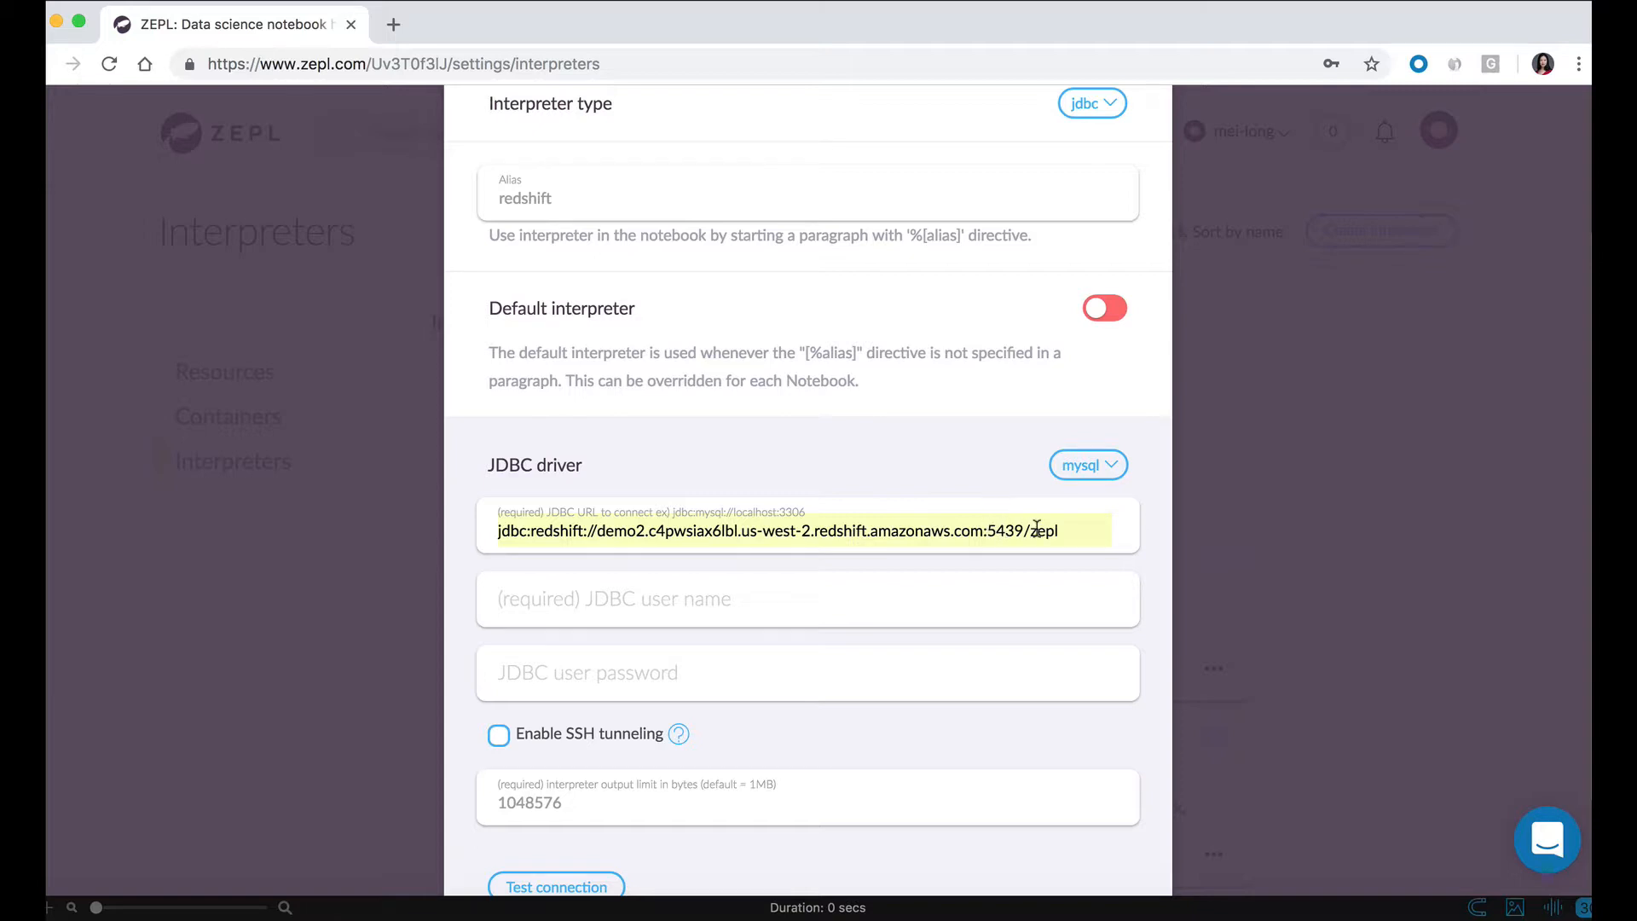
type("password")
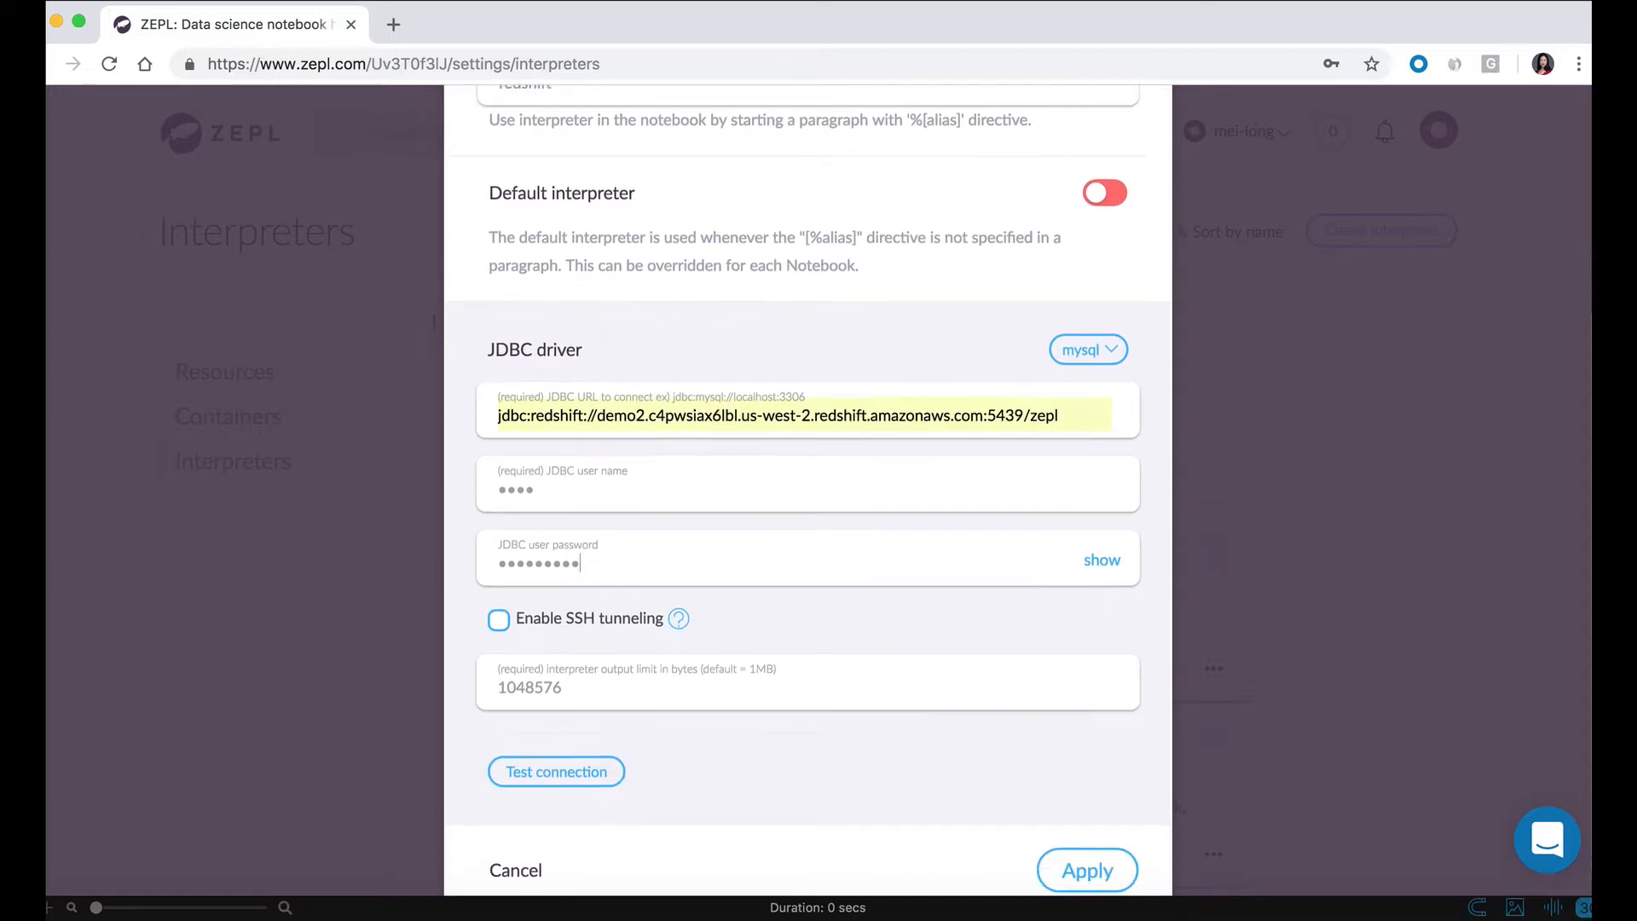
left_click(555, 772)
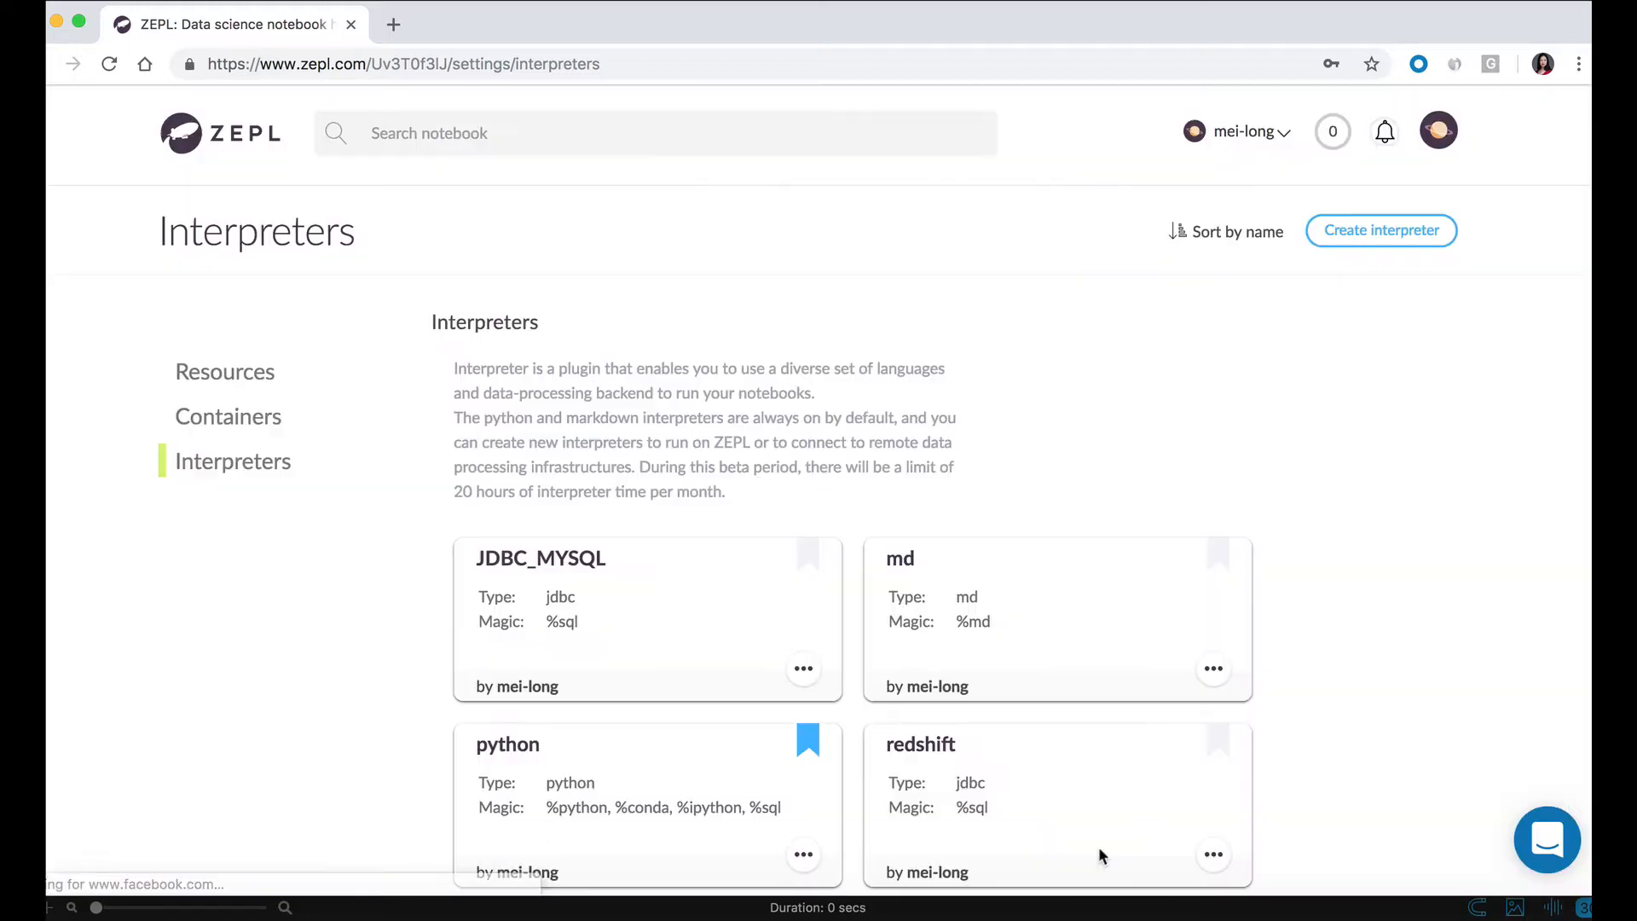
scroll("down", 3)
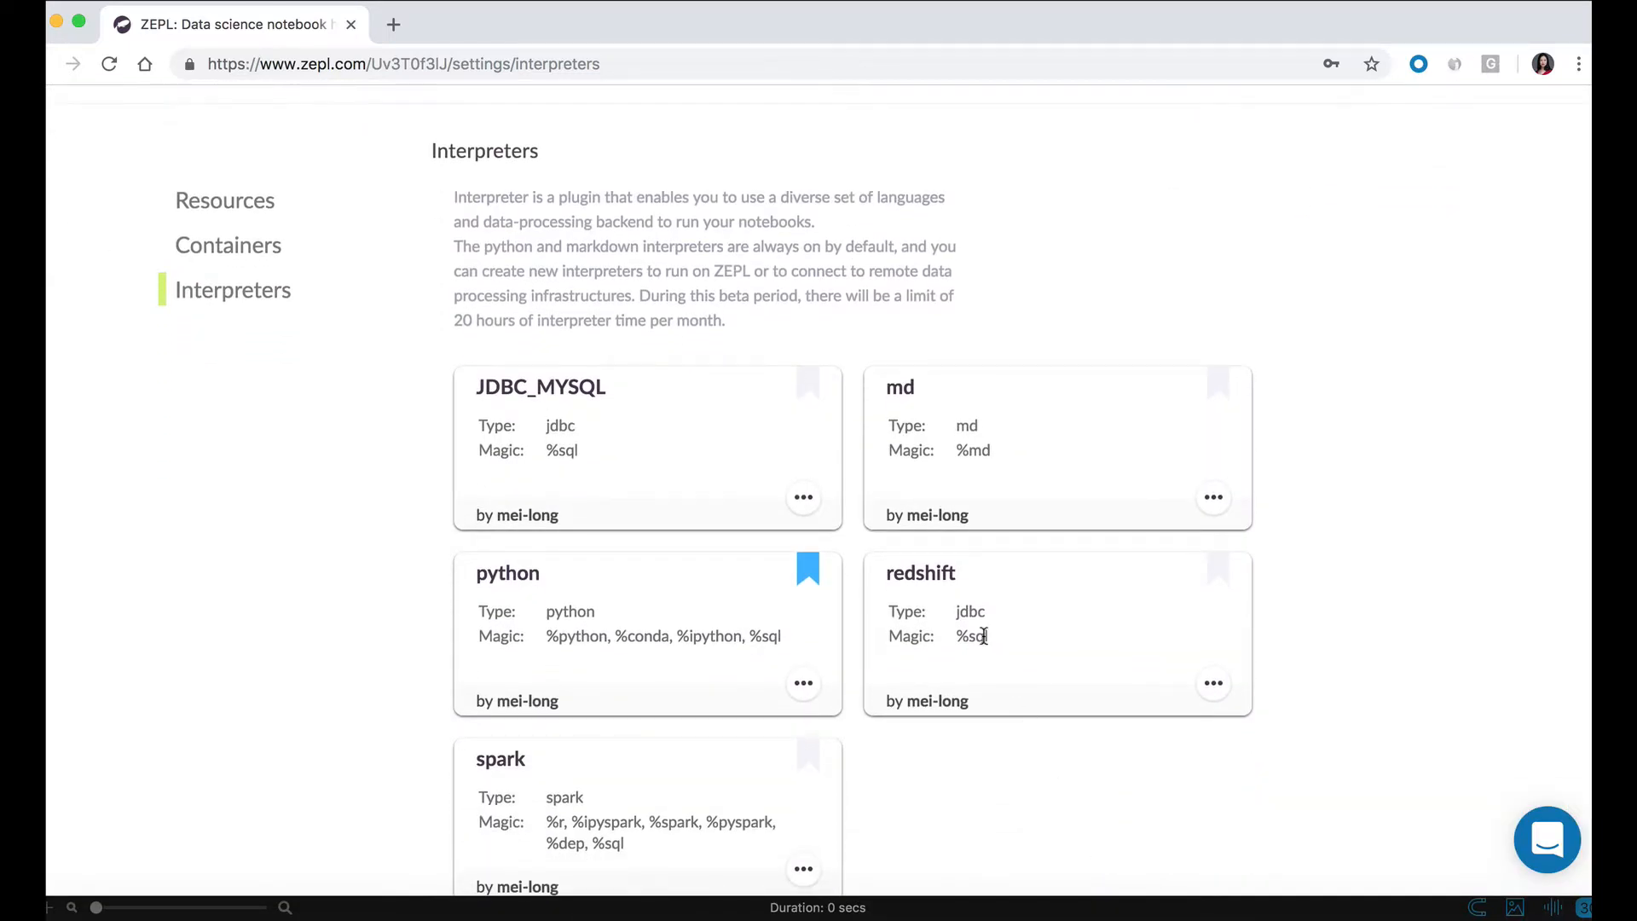
double_click(921, 572)
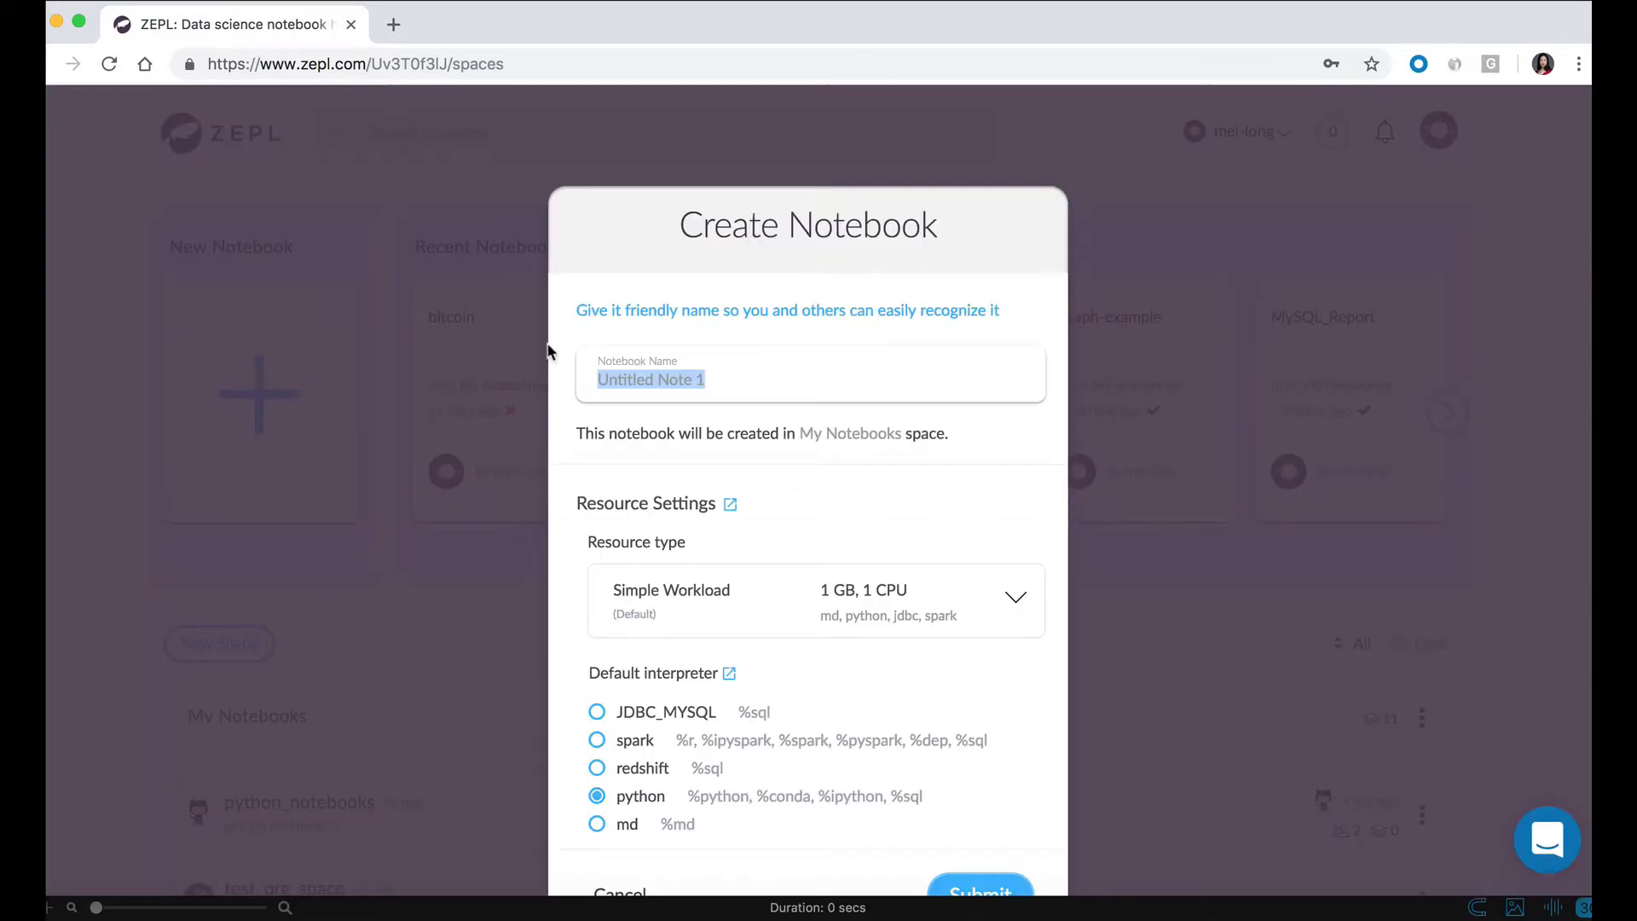
- Name the notebook redshift_demo, choose redshift as default interpreter, and submit it
type("redshift")
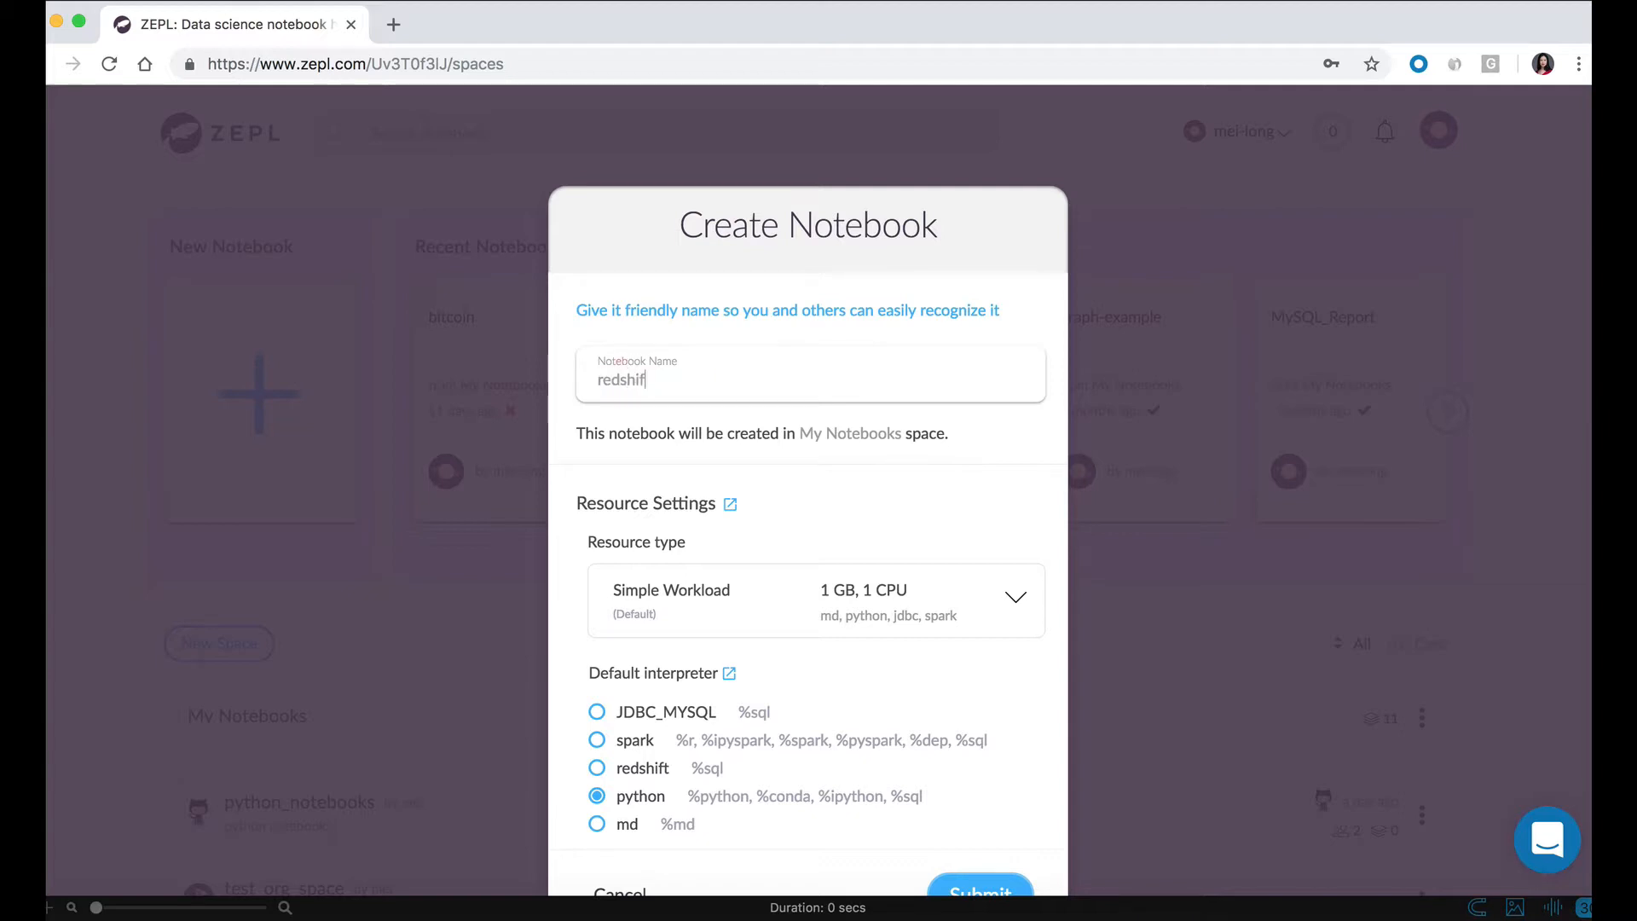
type("_demo")
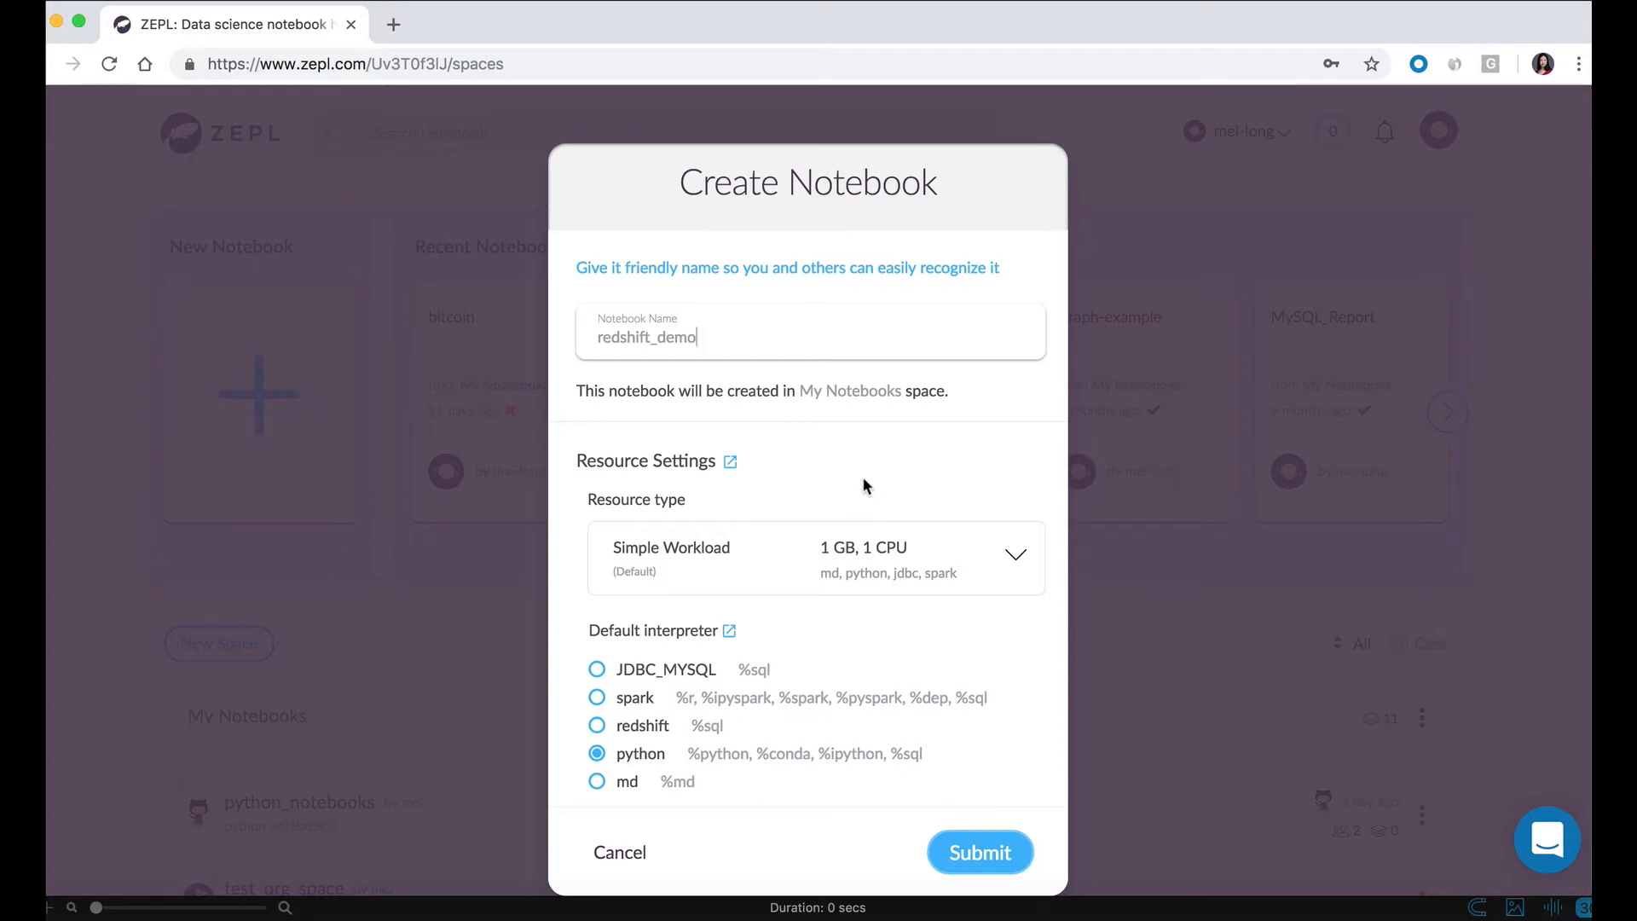
left_click(1014, 554)
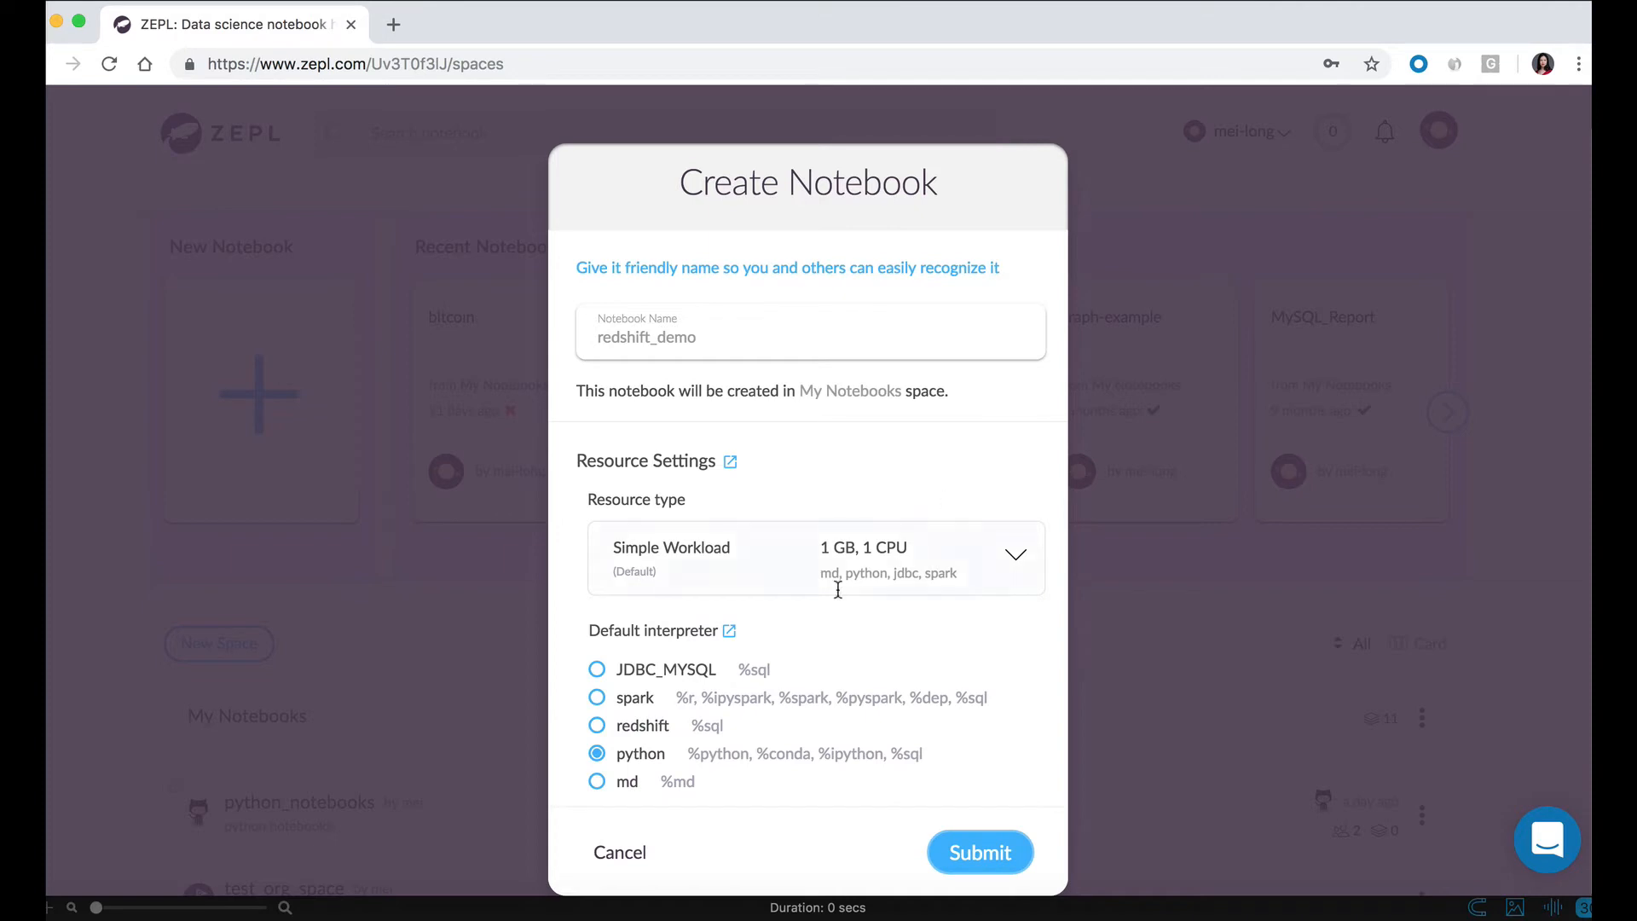
mouse_move(655, 738)
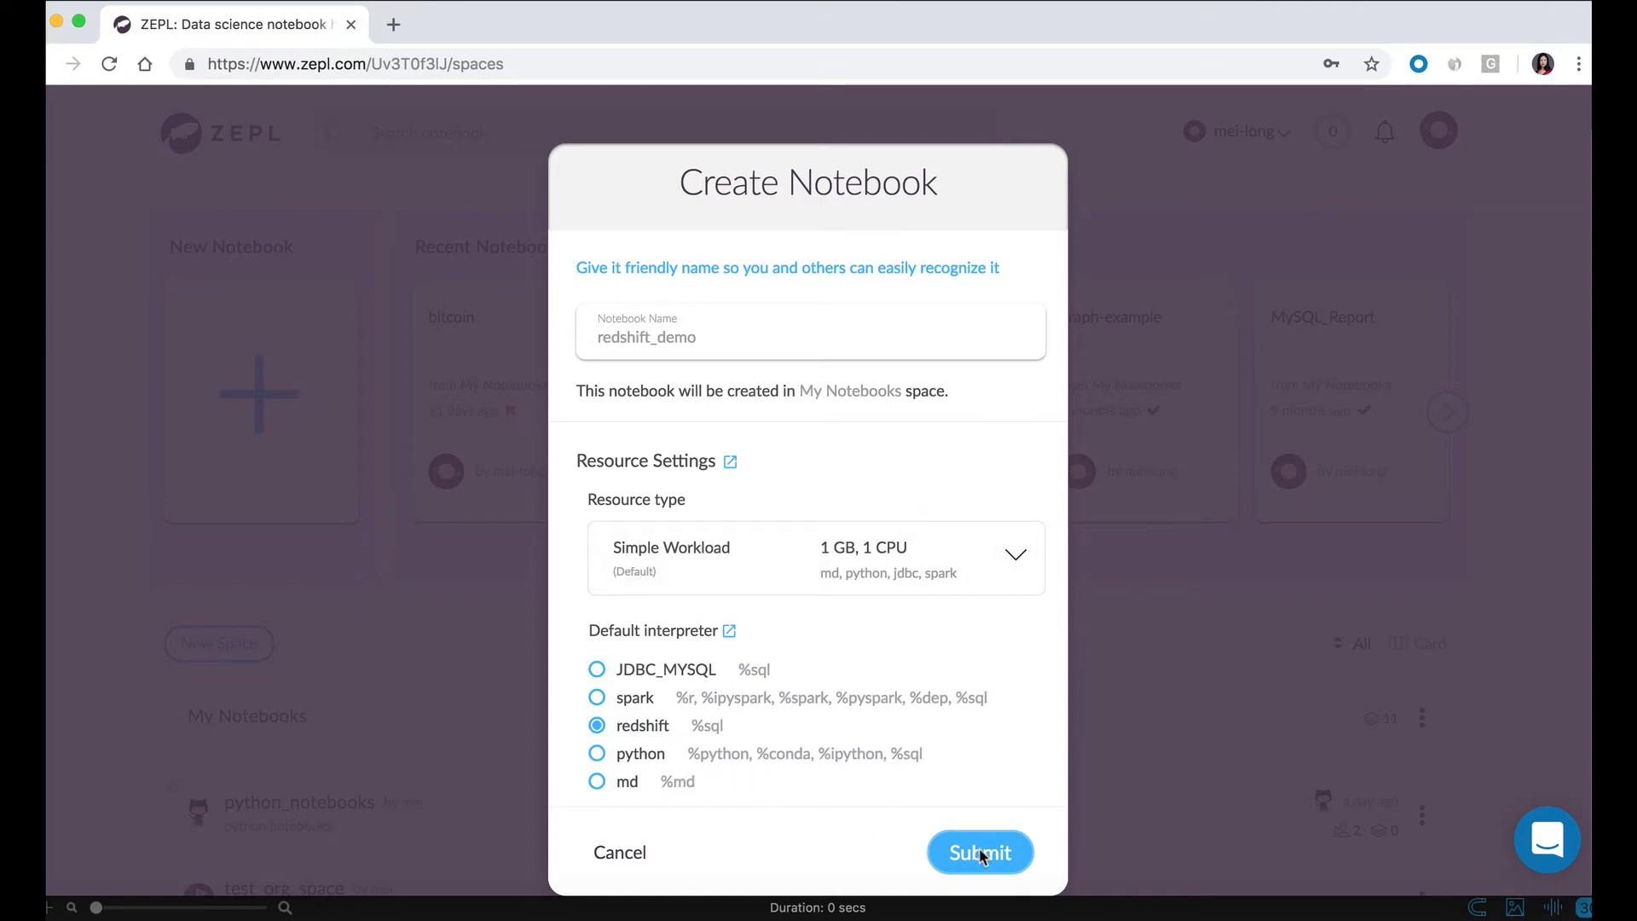
left_click(978, 852)
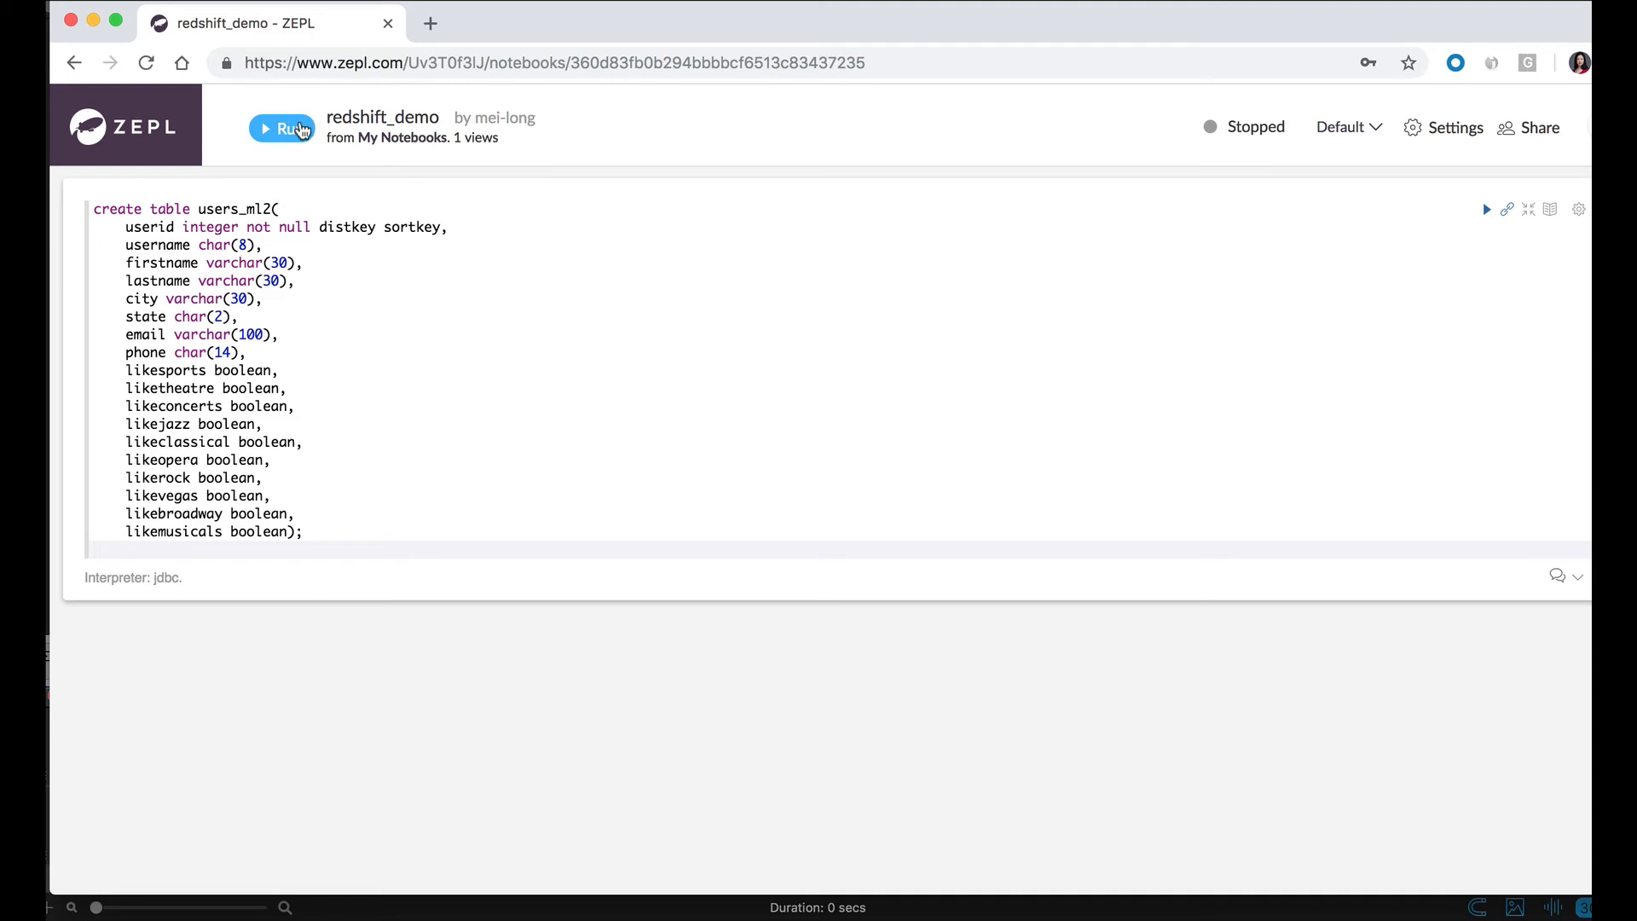
- Run all paragraphs, confirm, and highlight the 'Query executed successfully' output
left_click(282, 127)
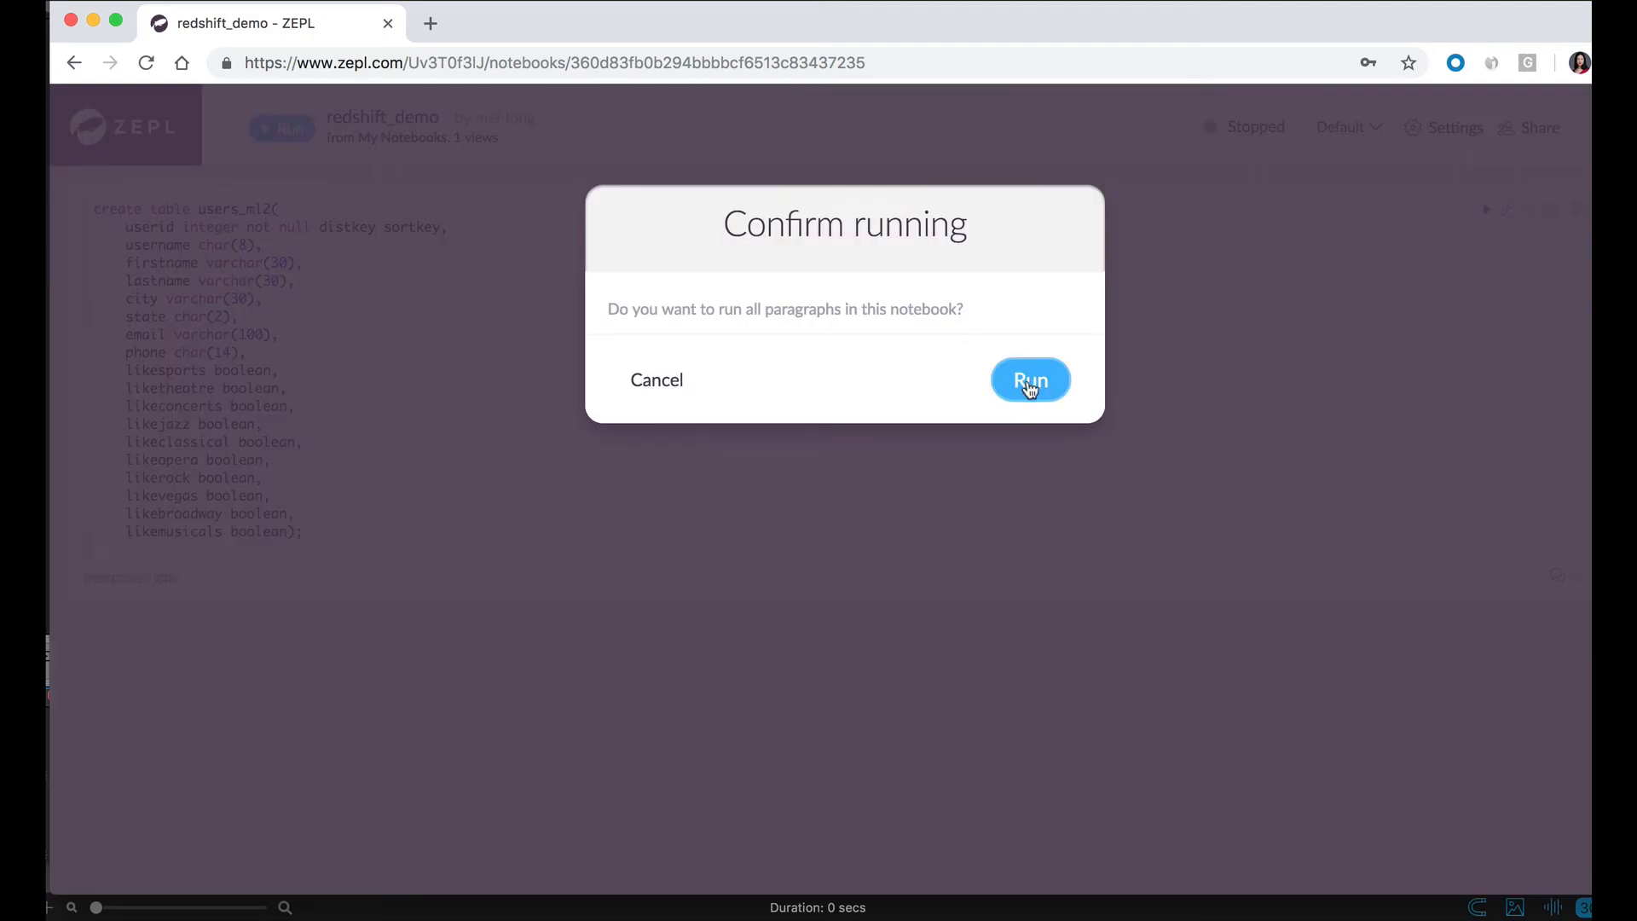
left_click(1029, 379)
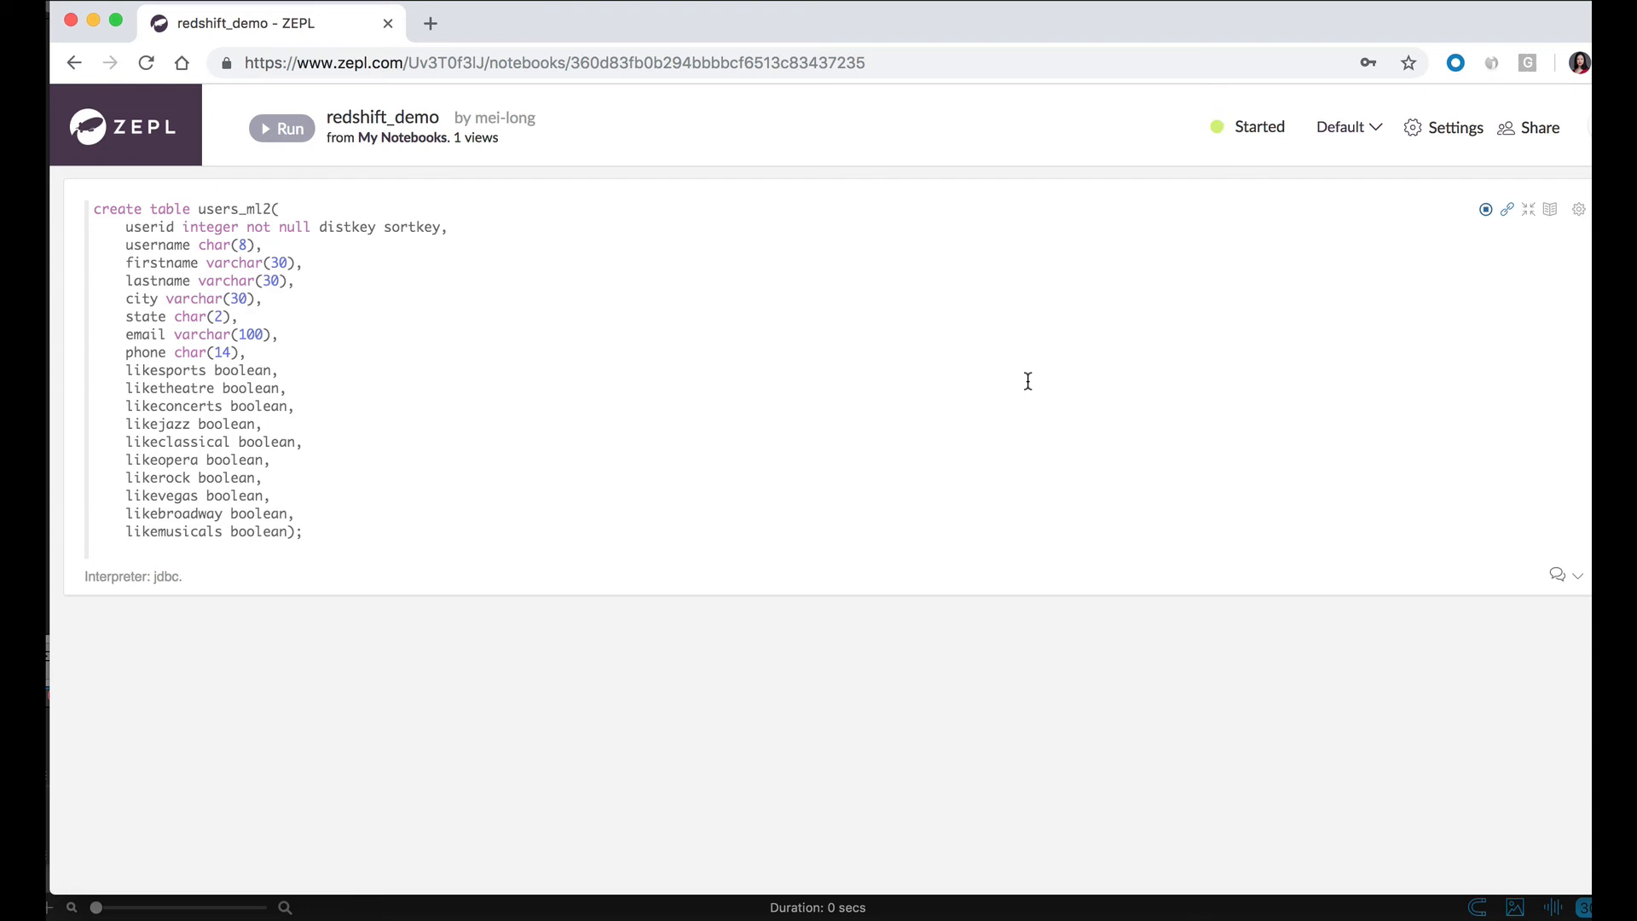
left_click(280, 127)
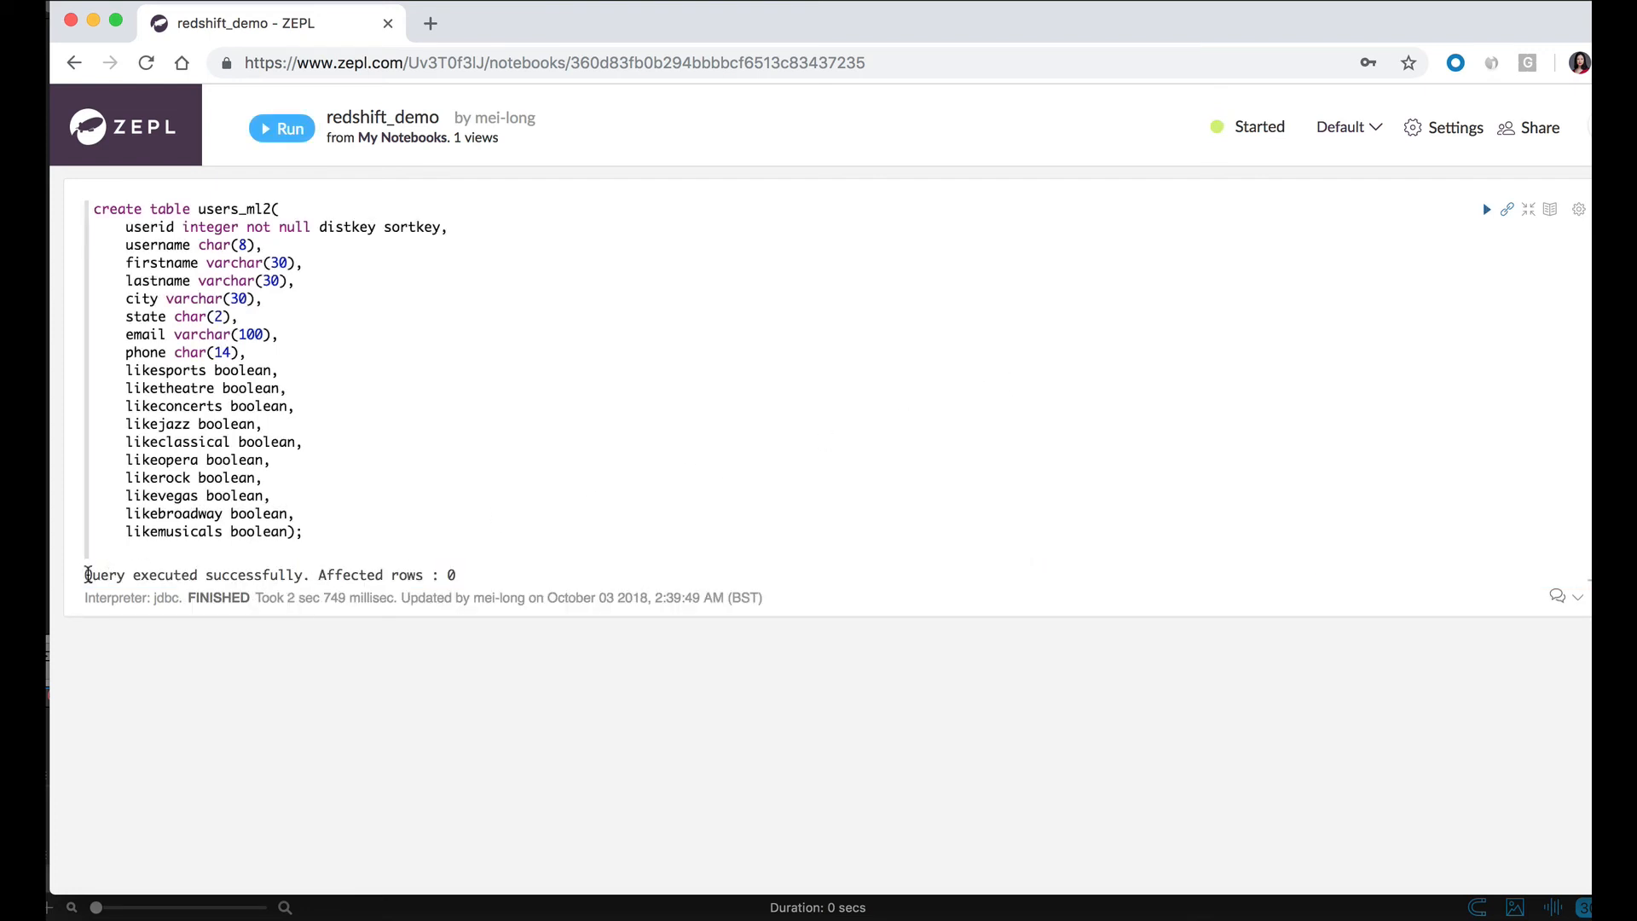
left_click_drag(87, 574, 558, 598)
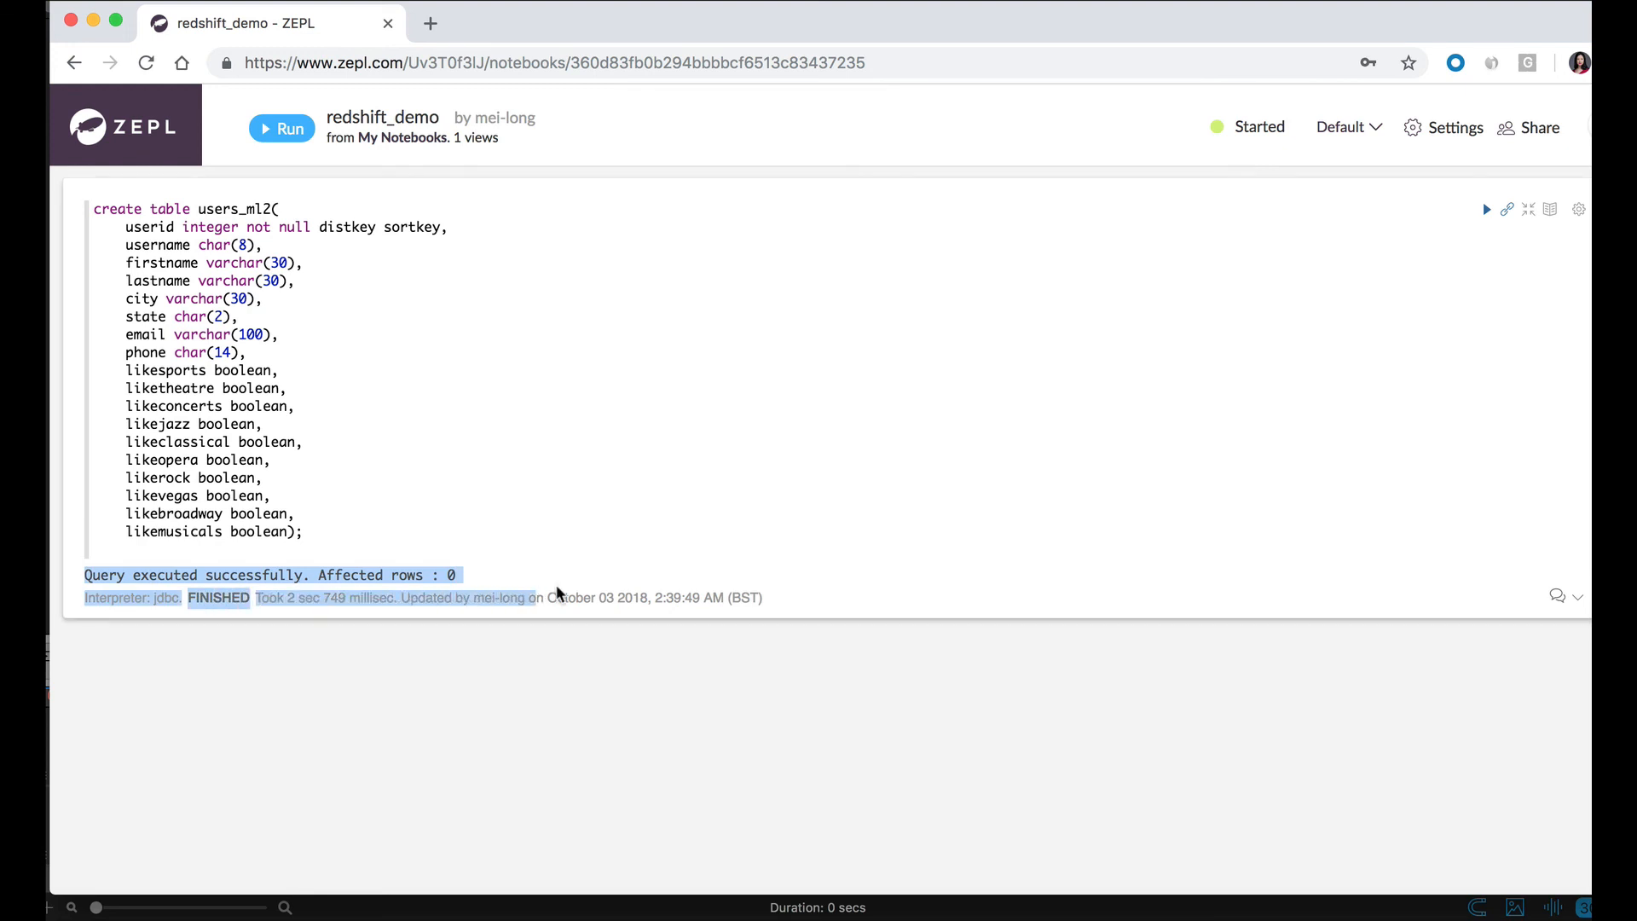